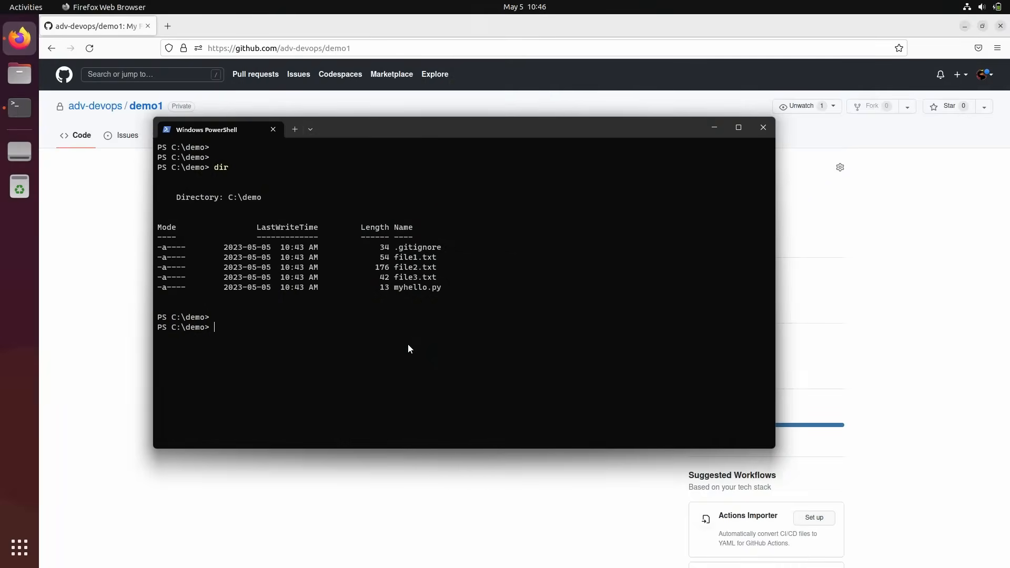
mouse_move(512, 313)
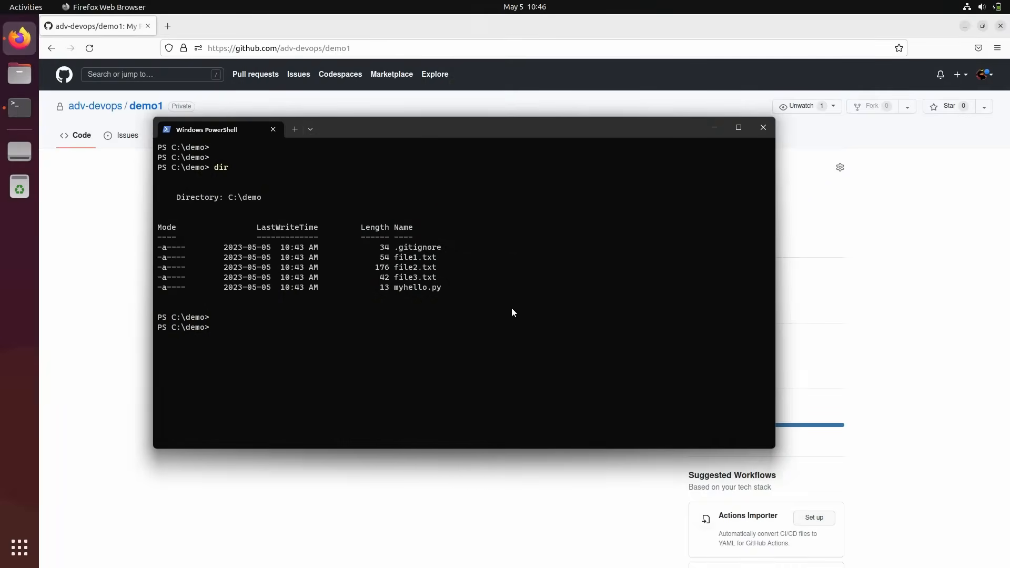
Step: Start ssh-keygen in C:\demo to generate a new RSA key pair
drag(219, 128, 206, 126)
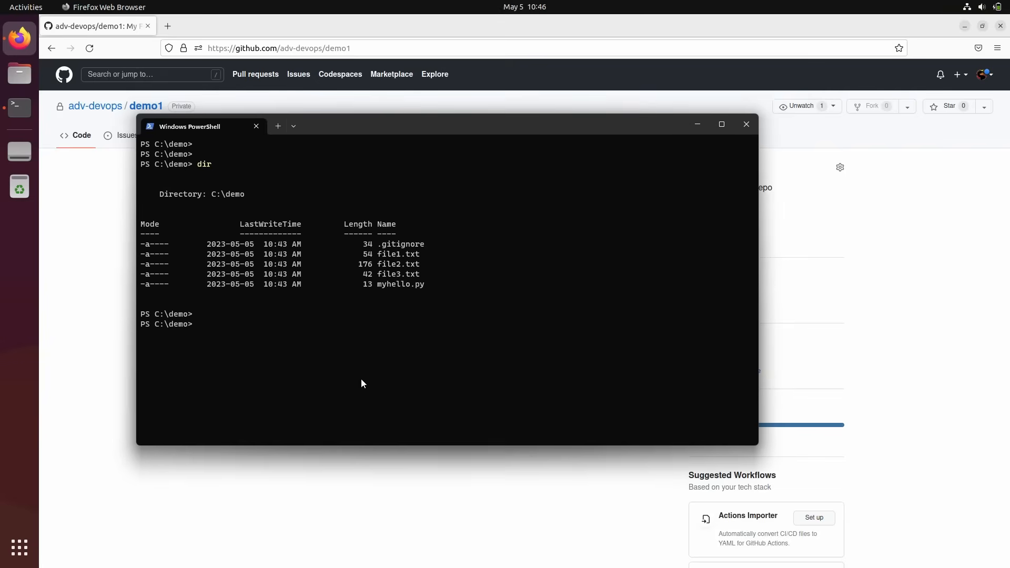
text(s)
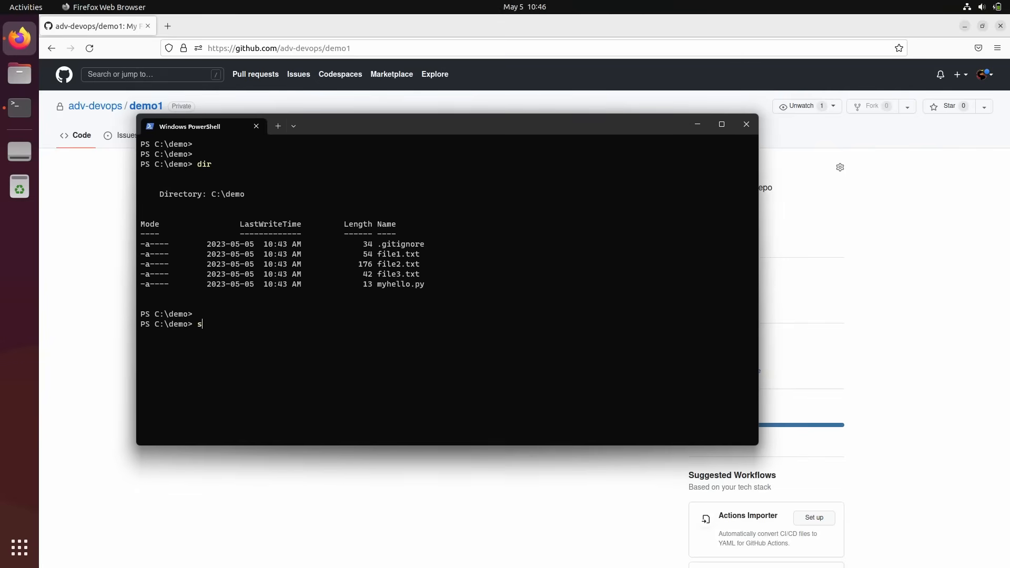
text(sh-keygen)
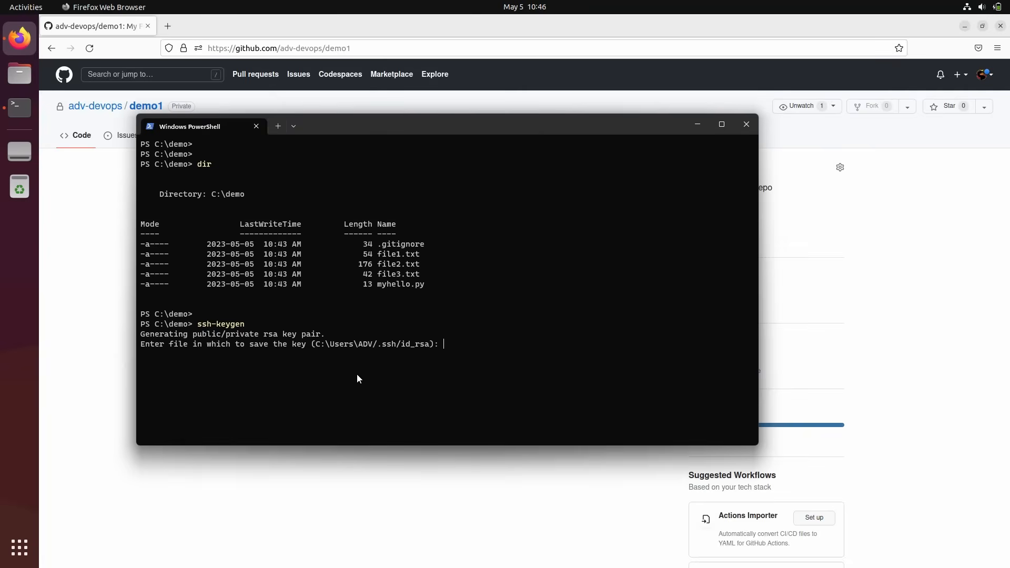
mouse_move(366, 373)
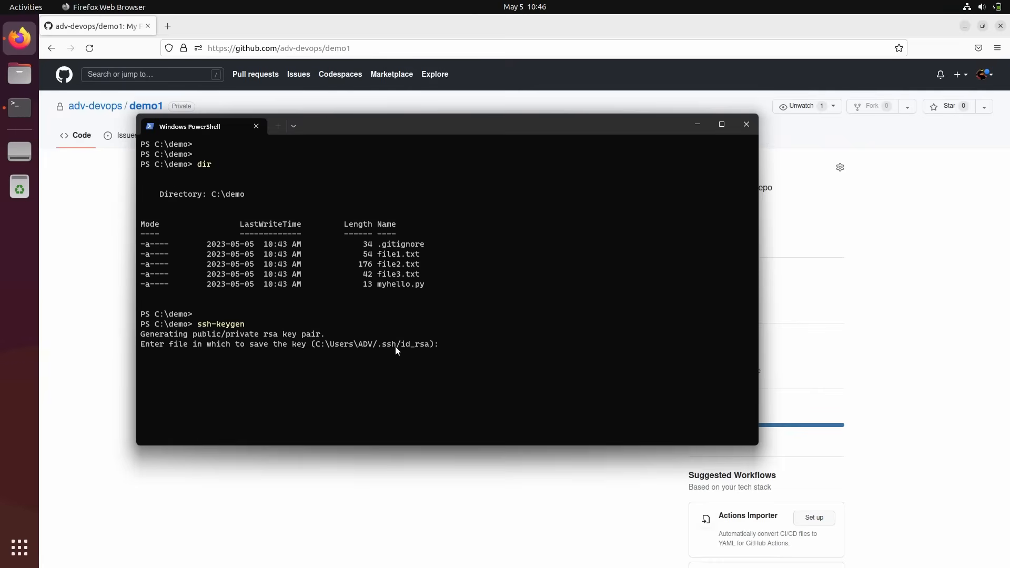
mouse_move(413, 353)
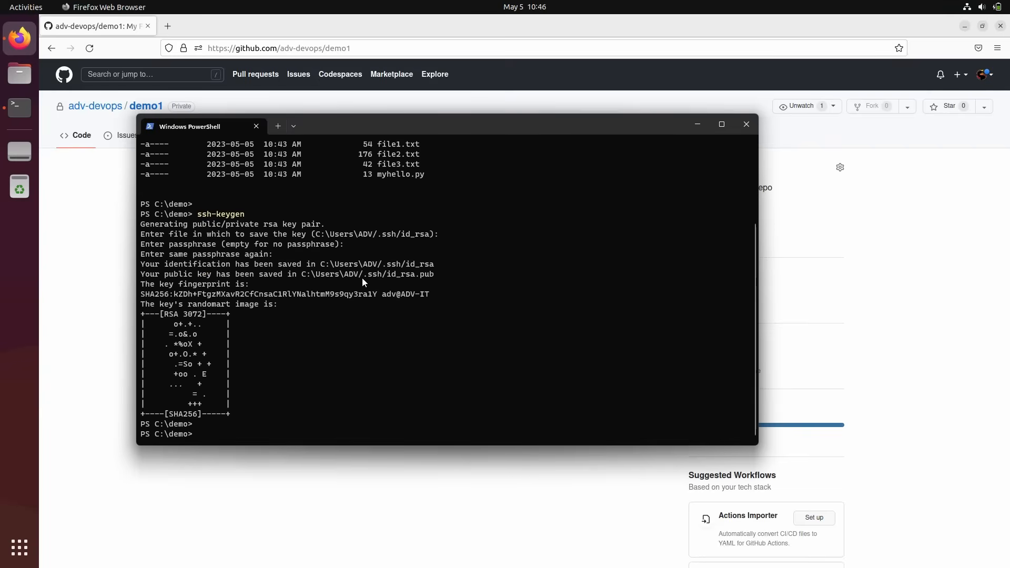
Step: List the files in C:\Users\ADV/.ssh/ to find id_rsa.pub
drag(301, 274, 382, 273)
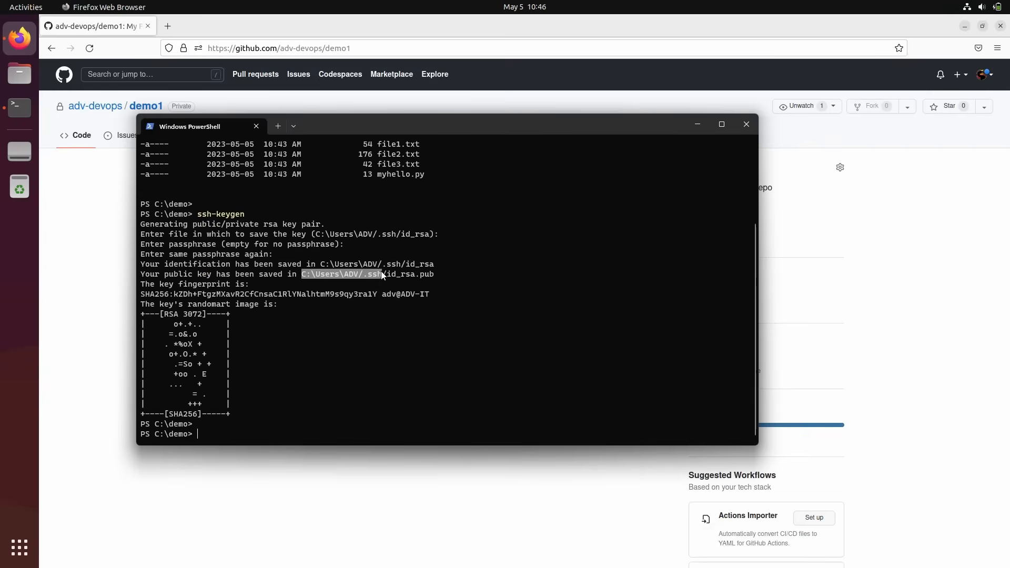
text(dir C:\Users\ADV/.ssh/)
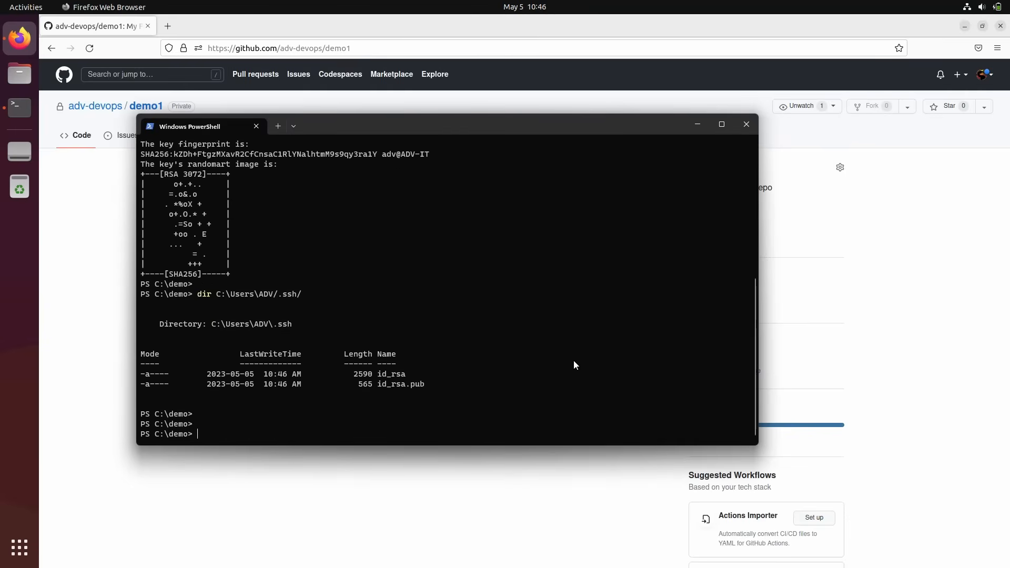
mouse_move(379, 379)
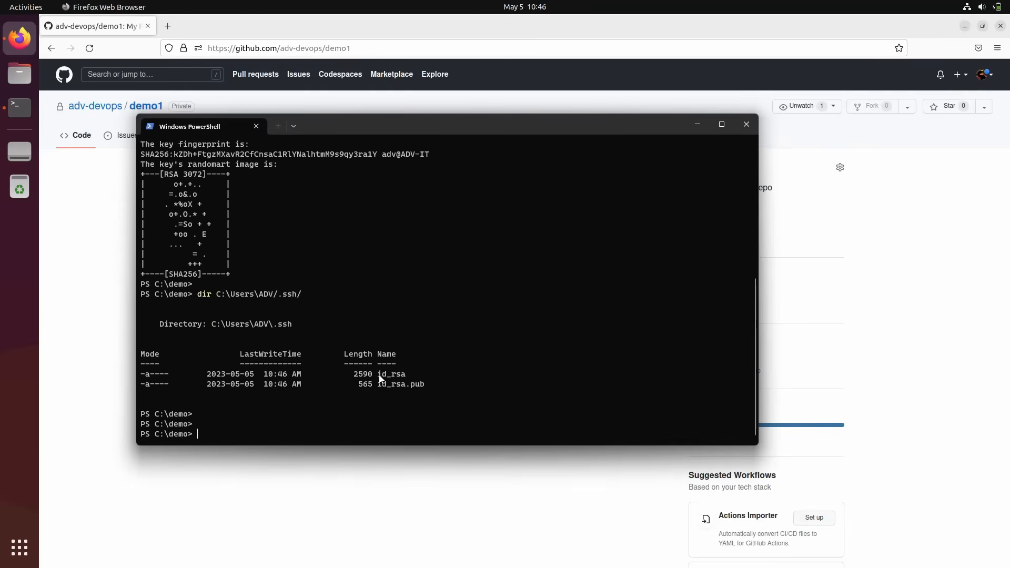
double_click(389, 373)
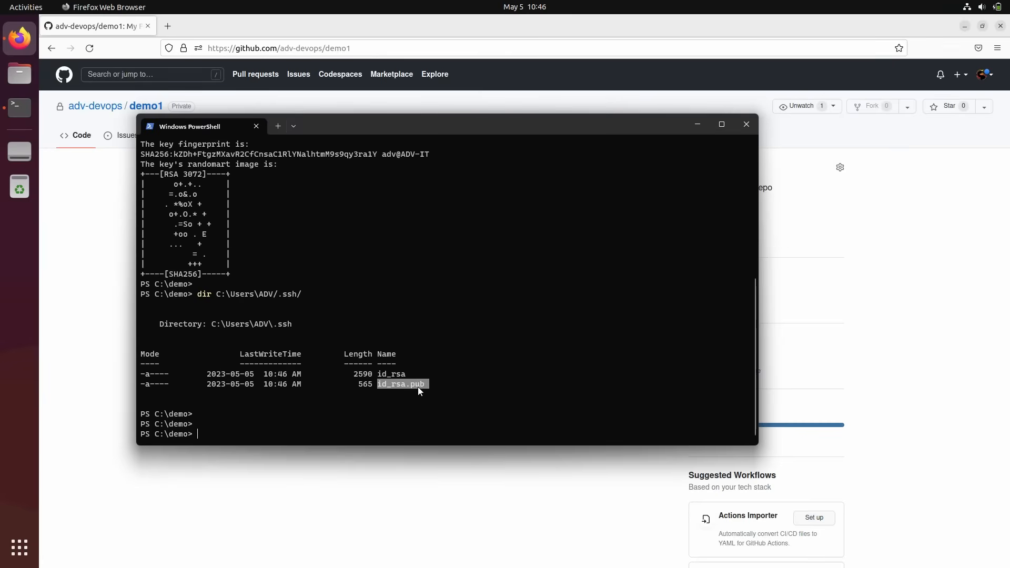
Step: Print id_rsa.pub with Get-Content and copy the public key text
text(get)
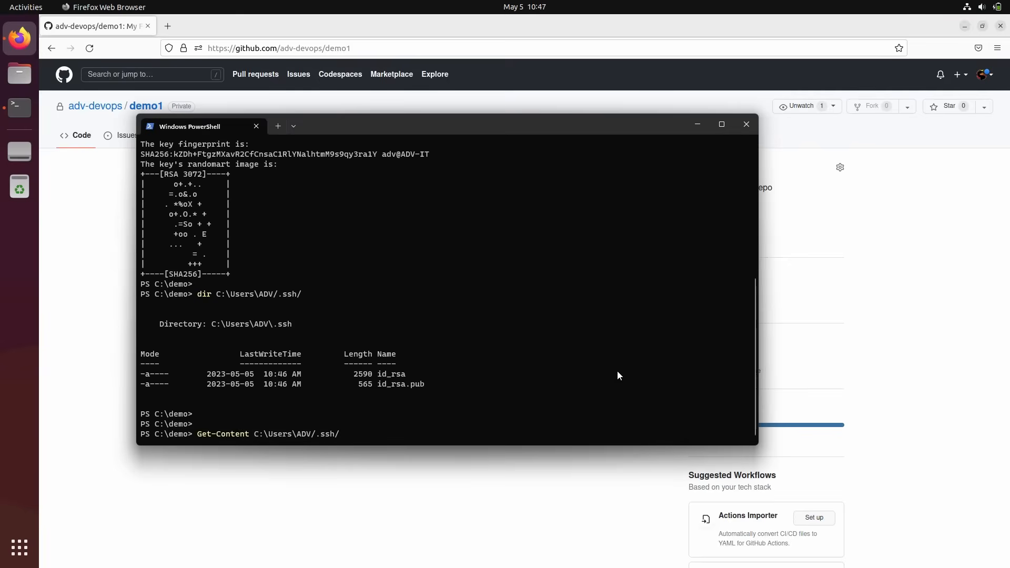
text(id_rs)
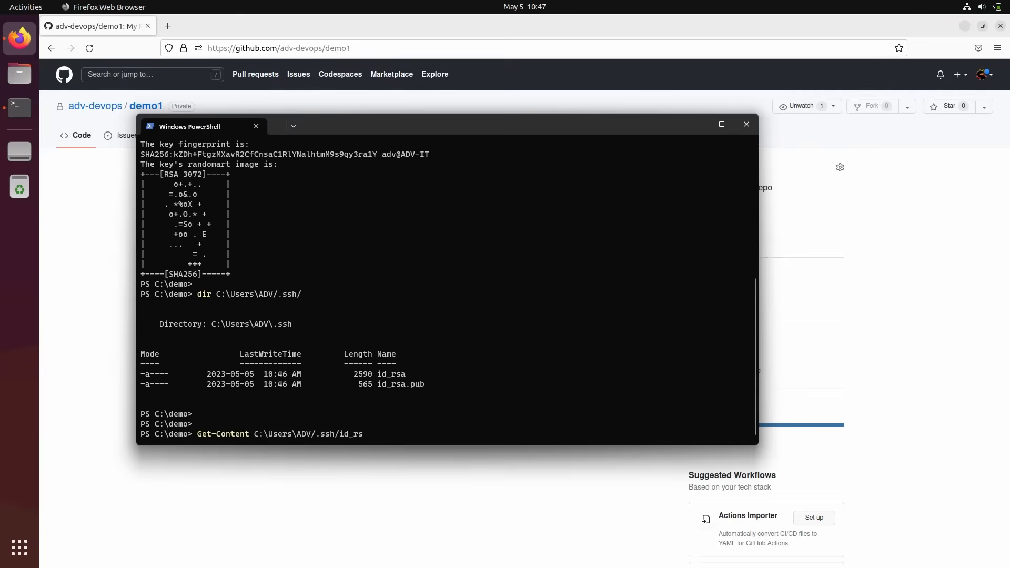
text(a.pub)
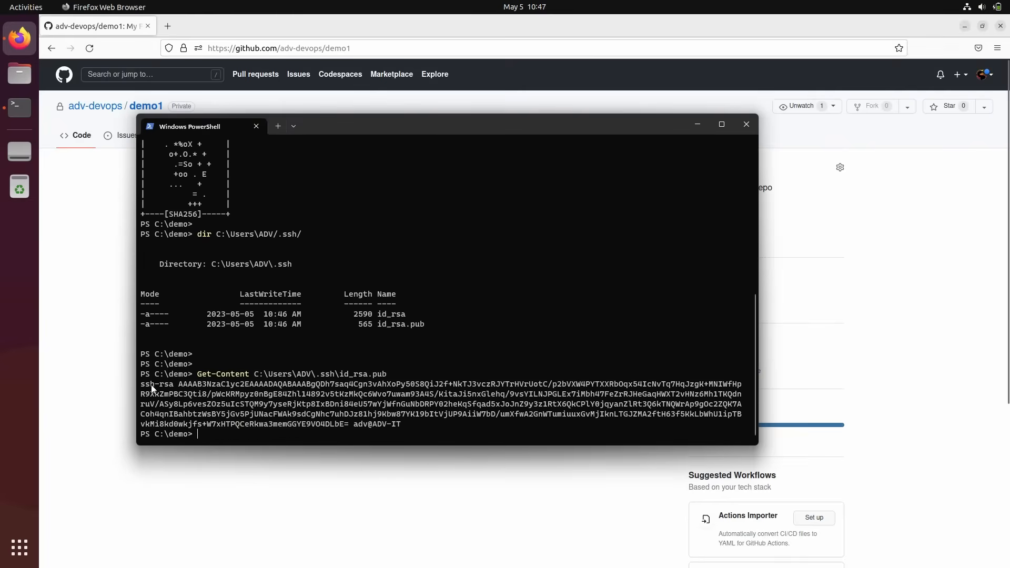
drag(141, 384, 401, 424)
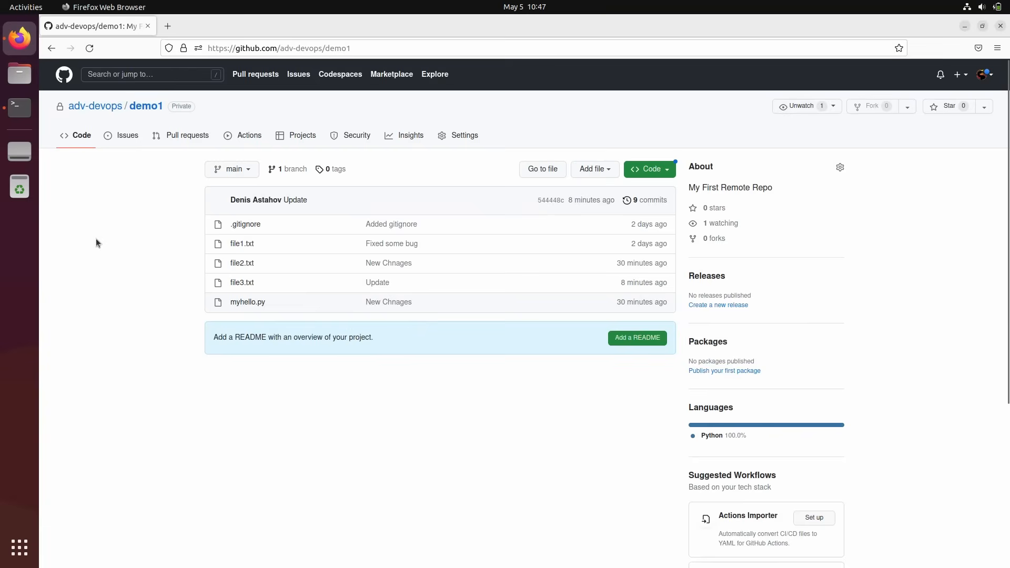
mouse_move(989, 82)
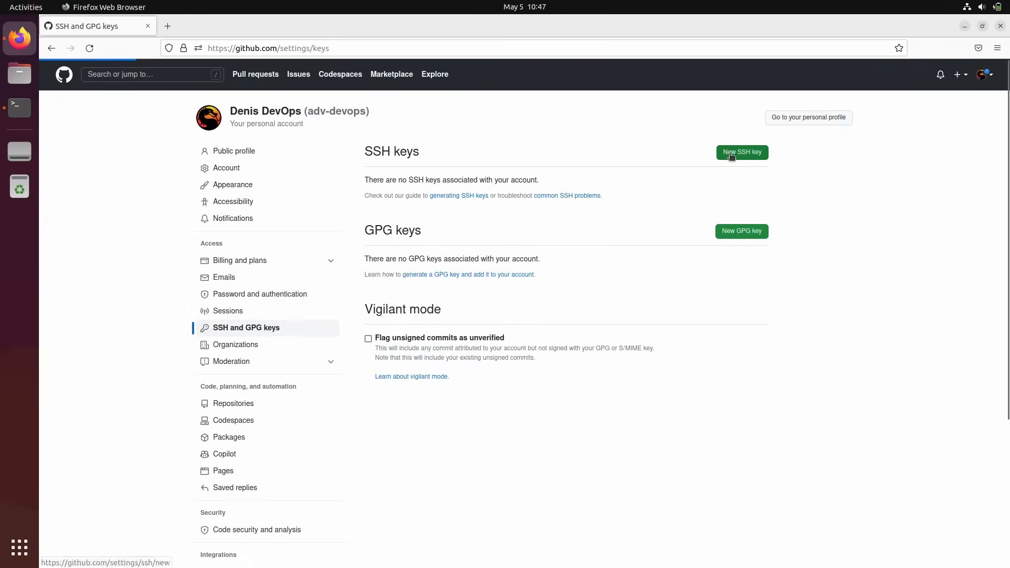
Step: Add the pasted public key to the account as an SSH key titled MyWindows
text(M)
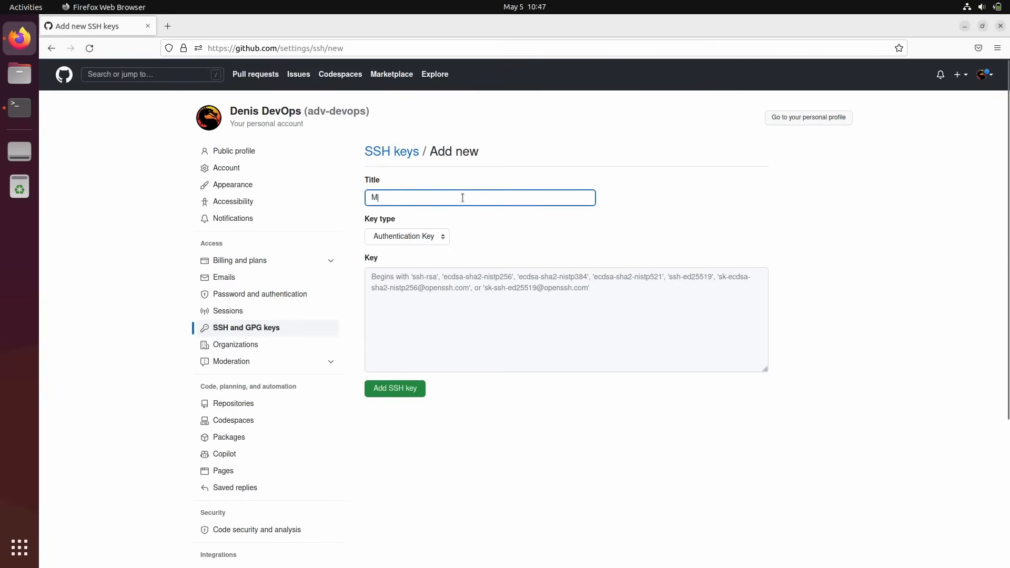
text(yQindows)
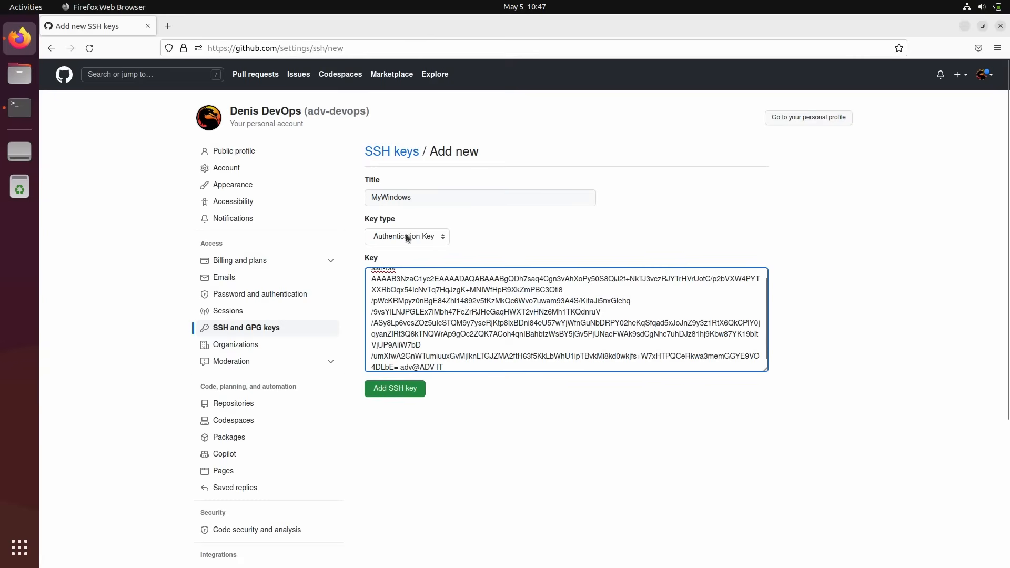
click(394, 388)
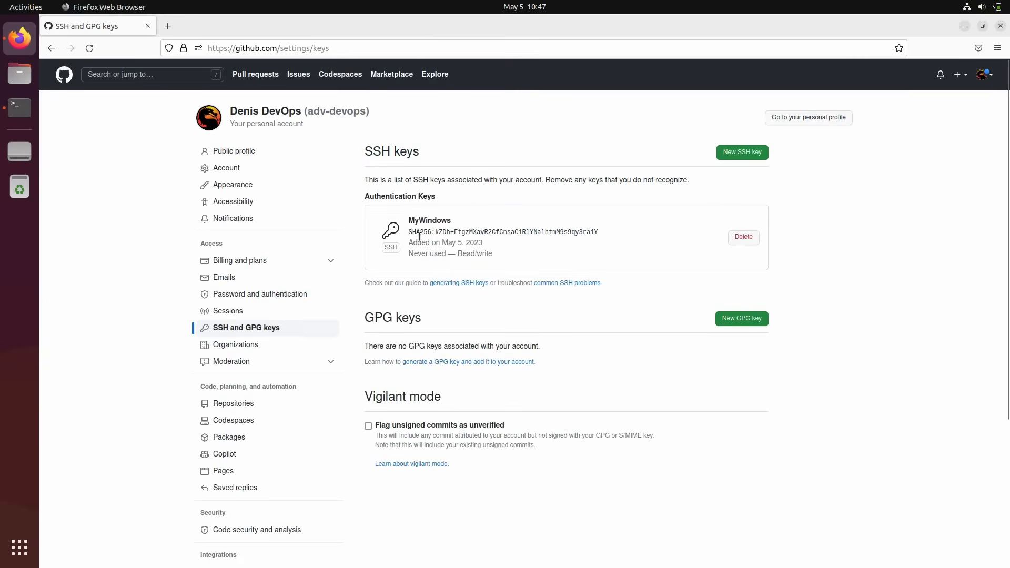
mouse_move(63, 74)
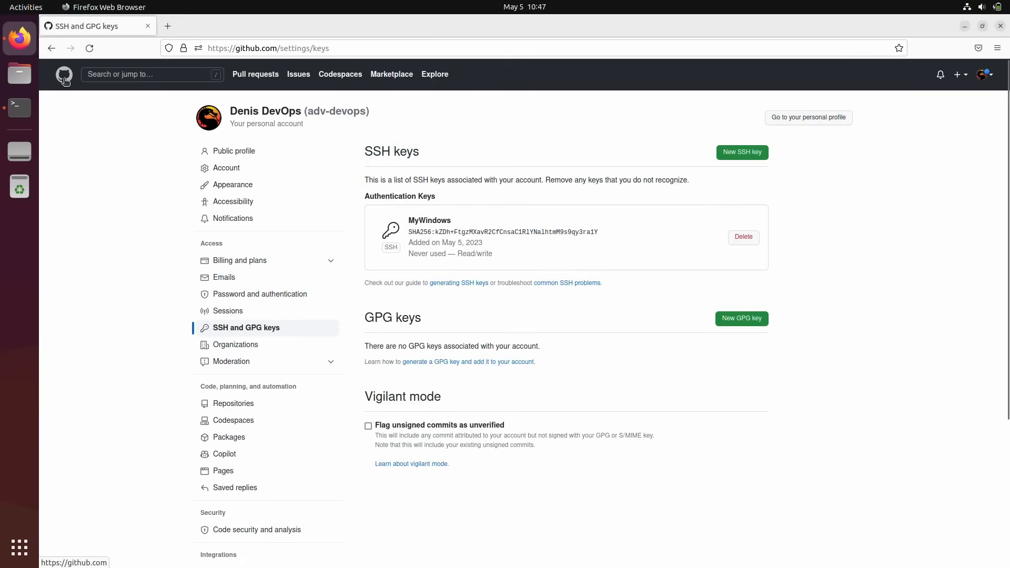
Step: Return to the demo1 repository from the GitHub home page
click(64, 74)
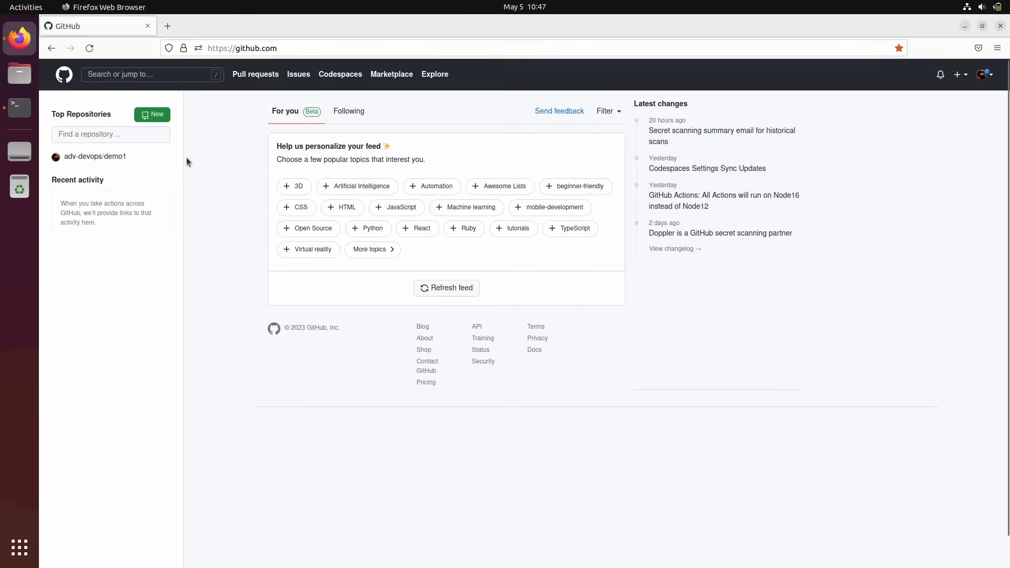
click(95, 156)
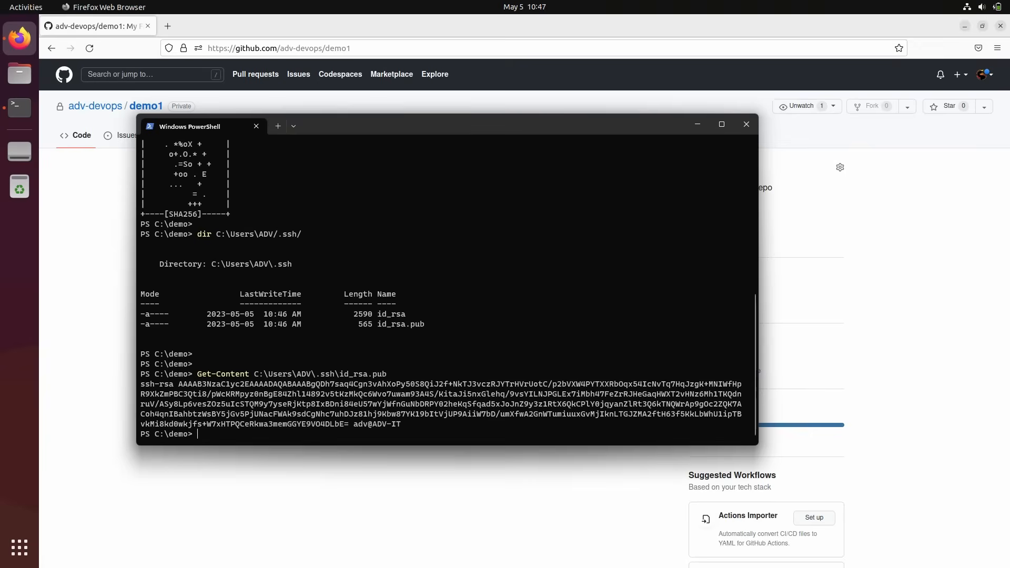
text(clea)
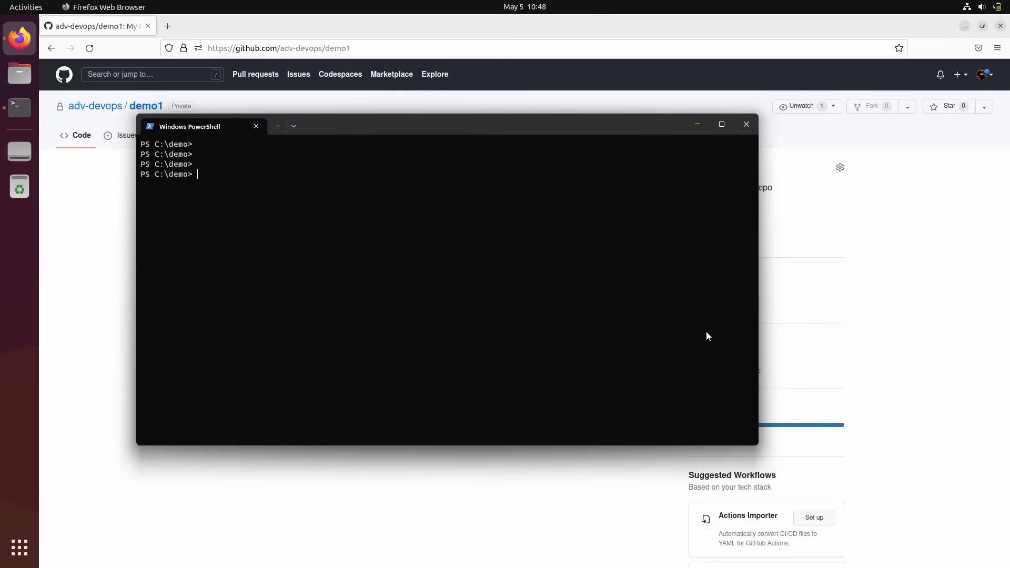
mouse_move(109, 310)
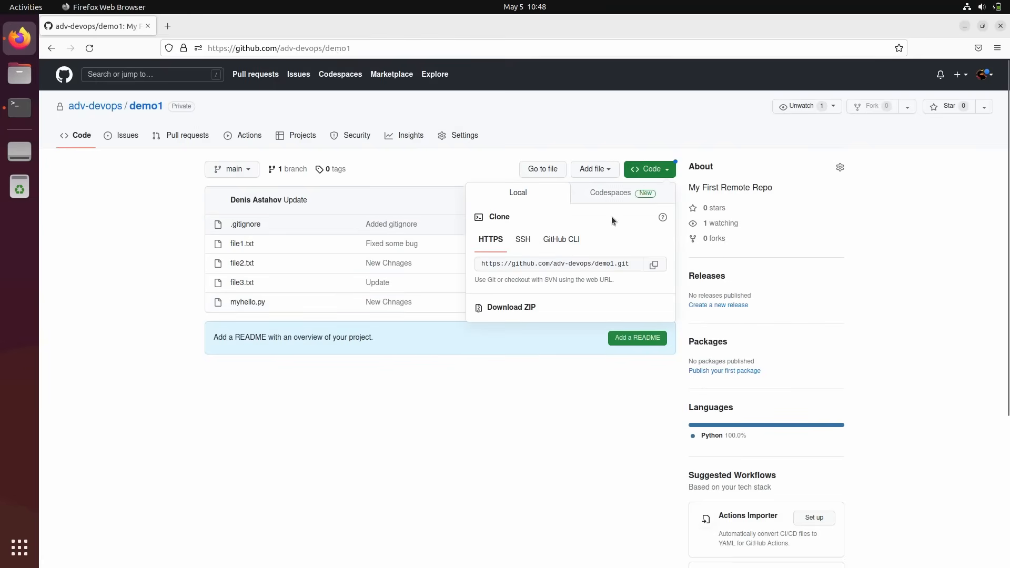
click(523, 239)
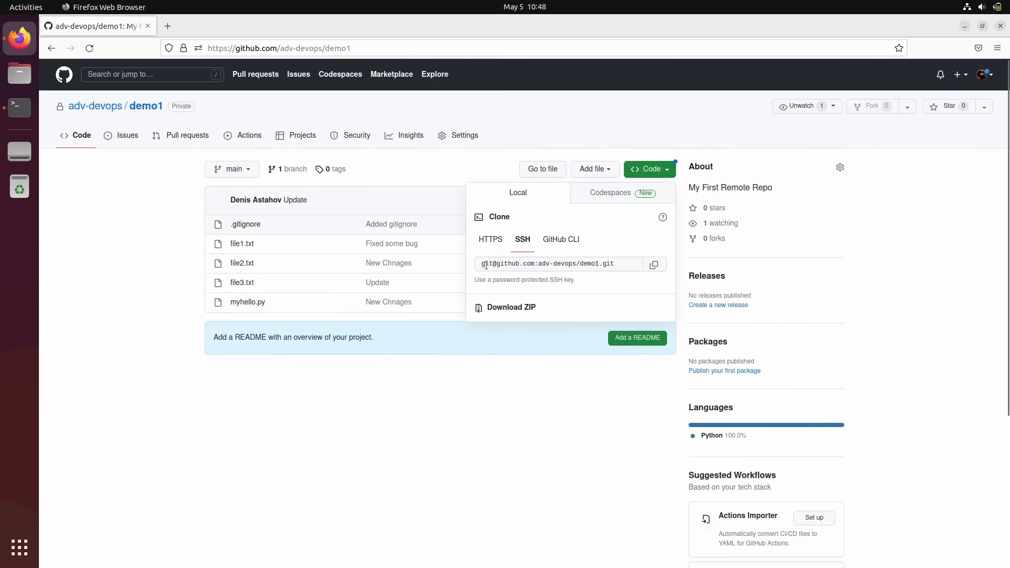
click(549, 432)
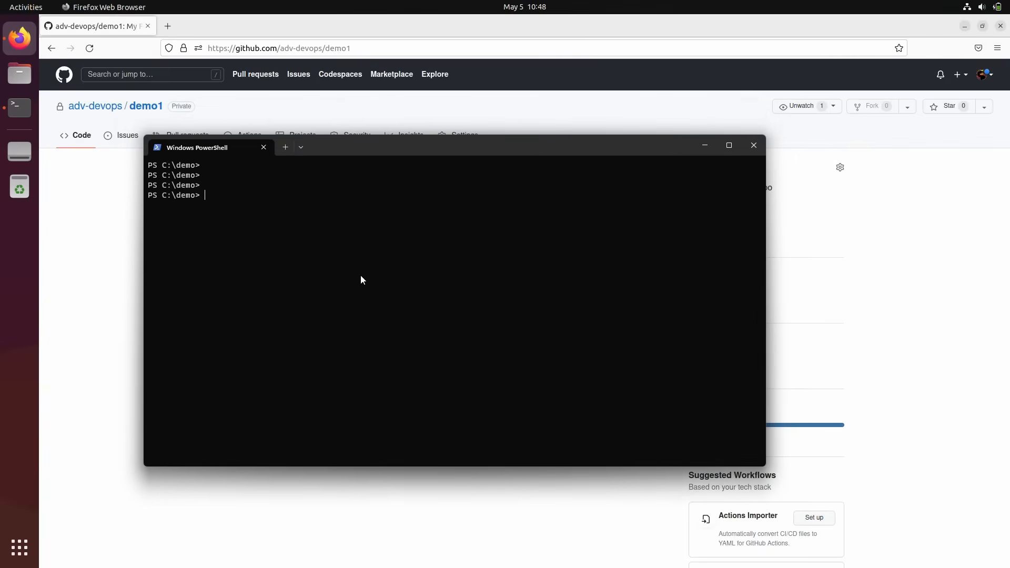
Step: Show the current origin remote URLs with git remote -v
text(git)
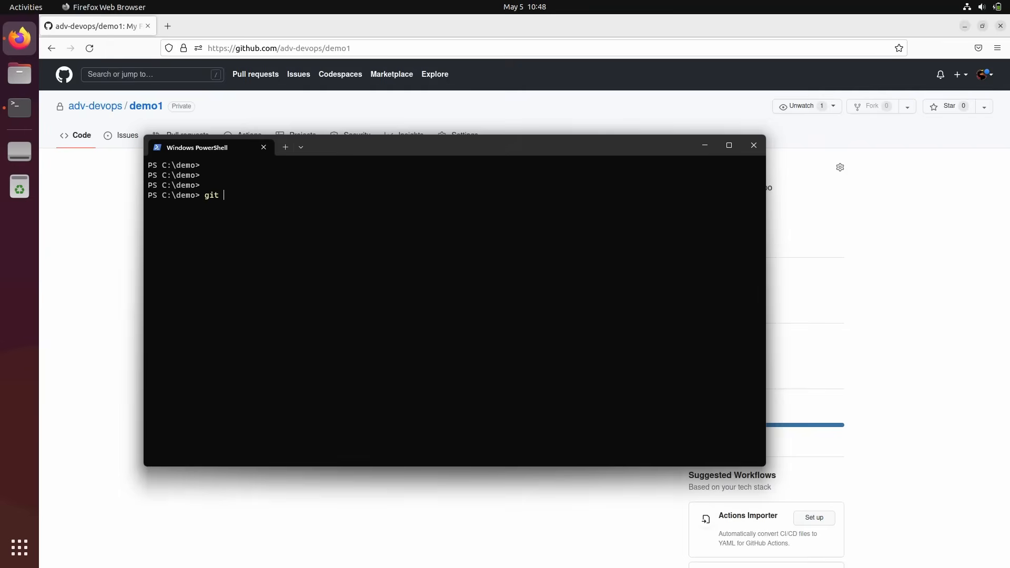
text(remote)
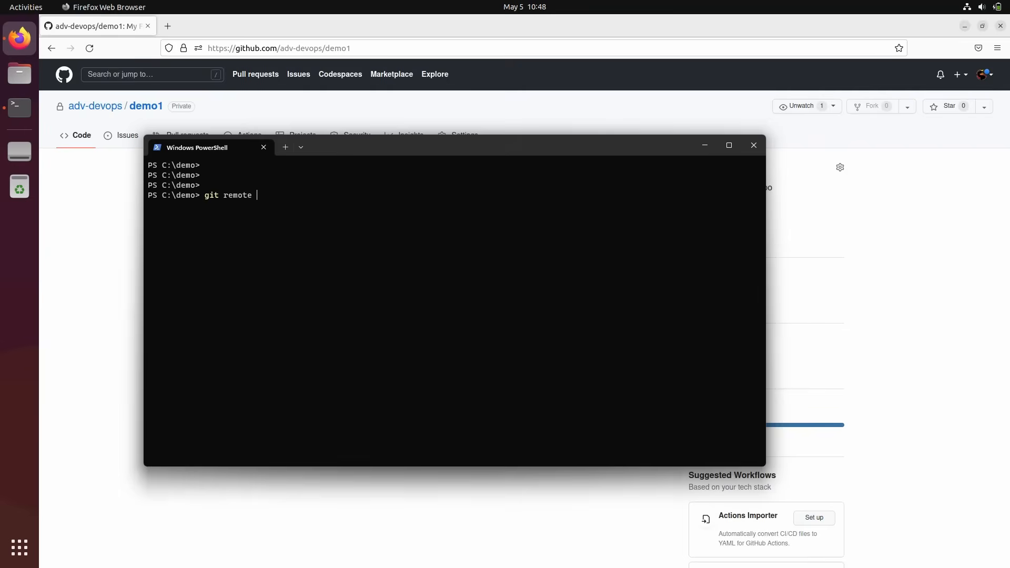
text(-v)
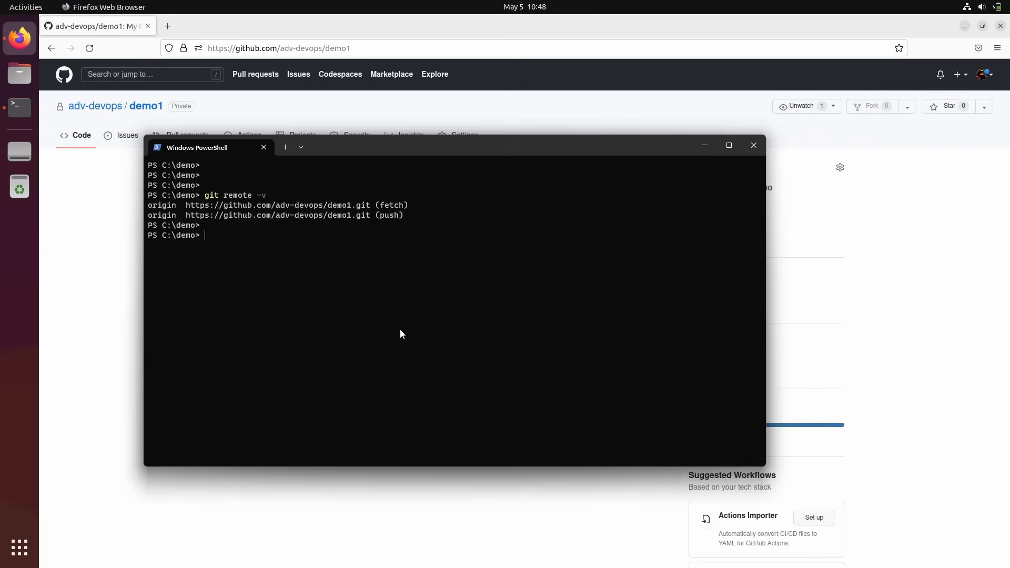
text(git)
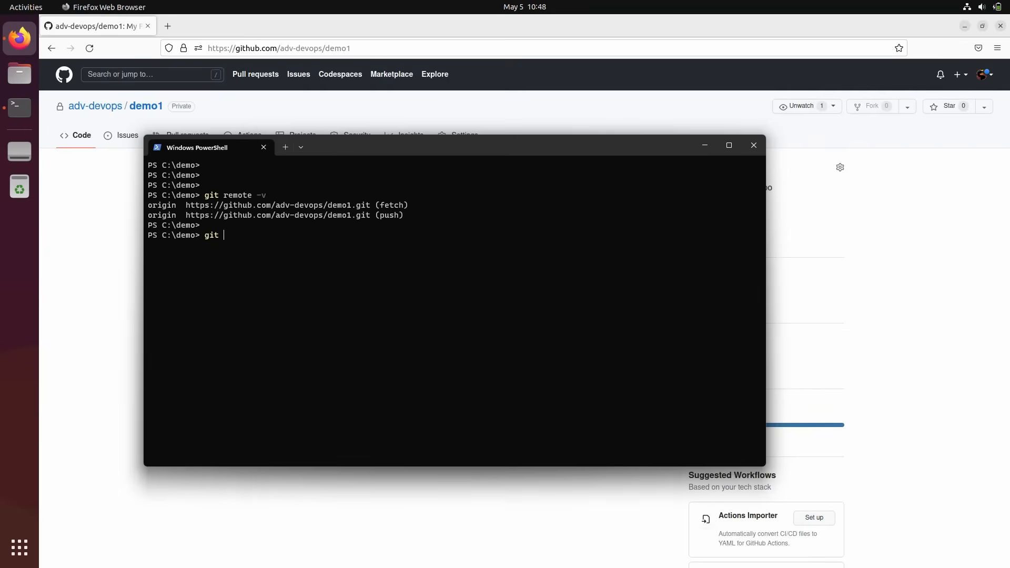
text(remote set)
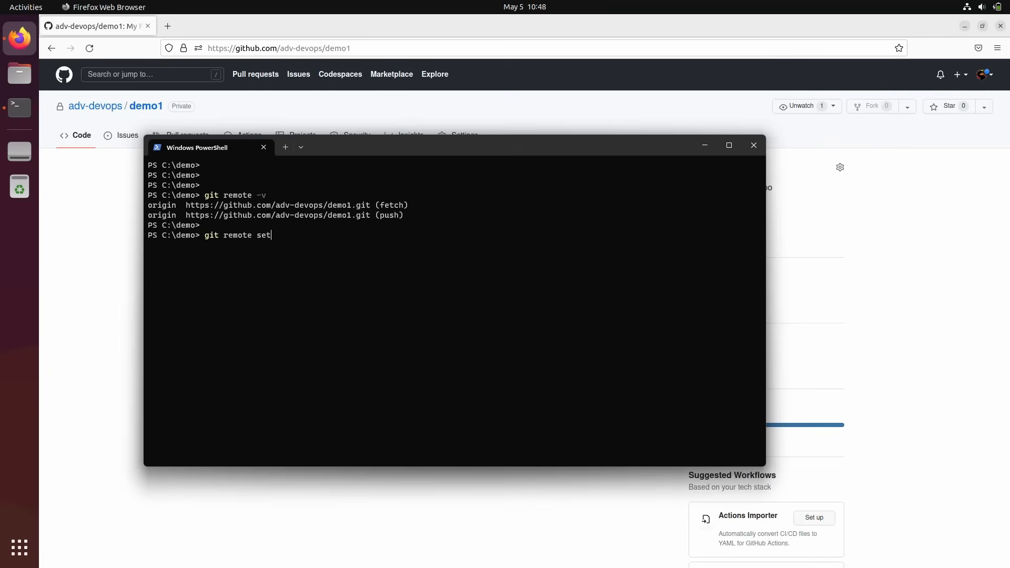
text(-url o)
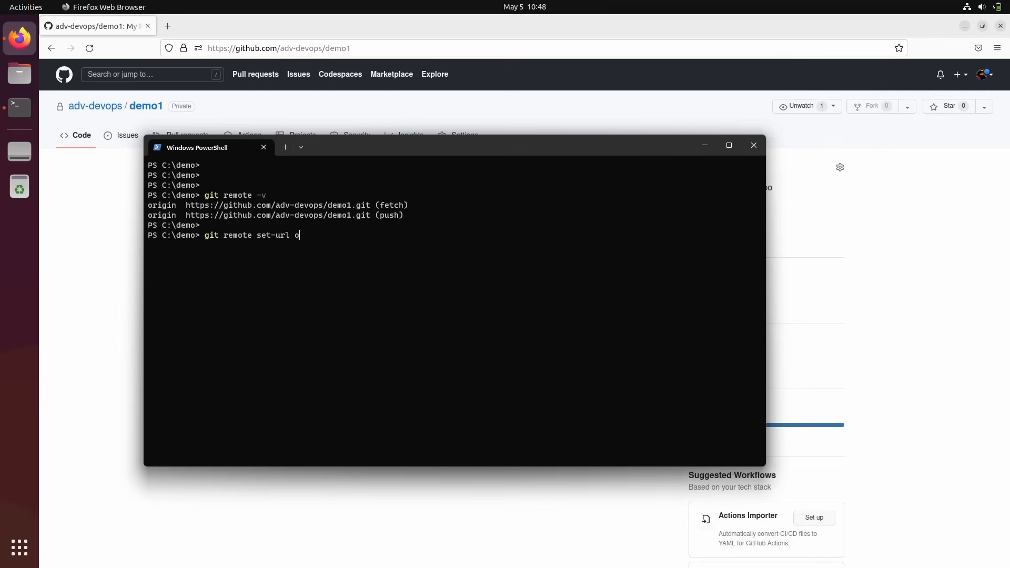
text(rigin git@github.com:adv-devops/demo1.git)
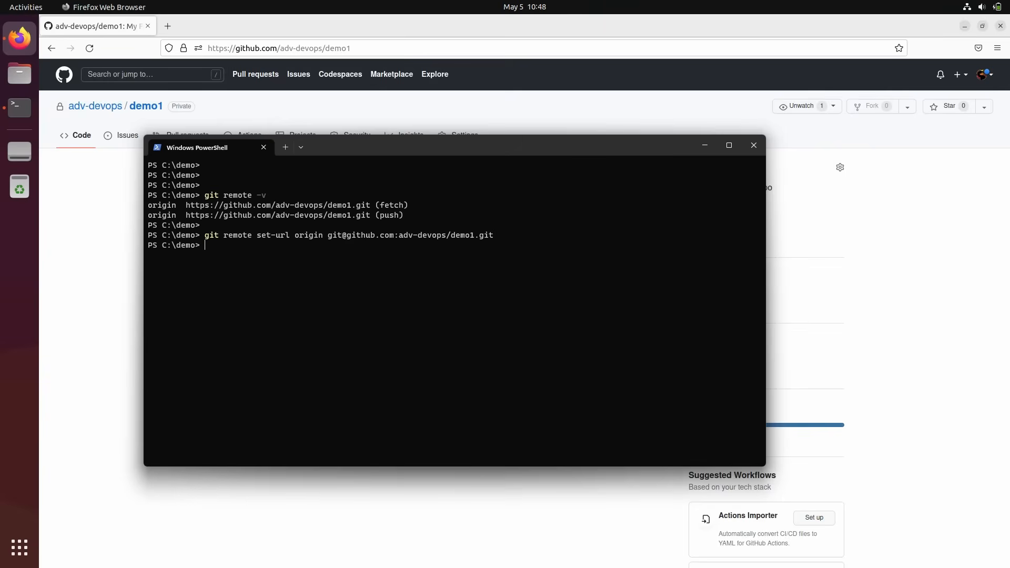
text(git remote -v)
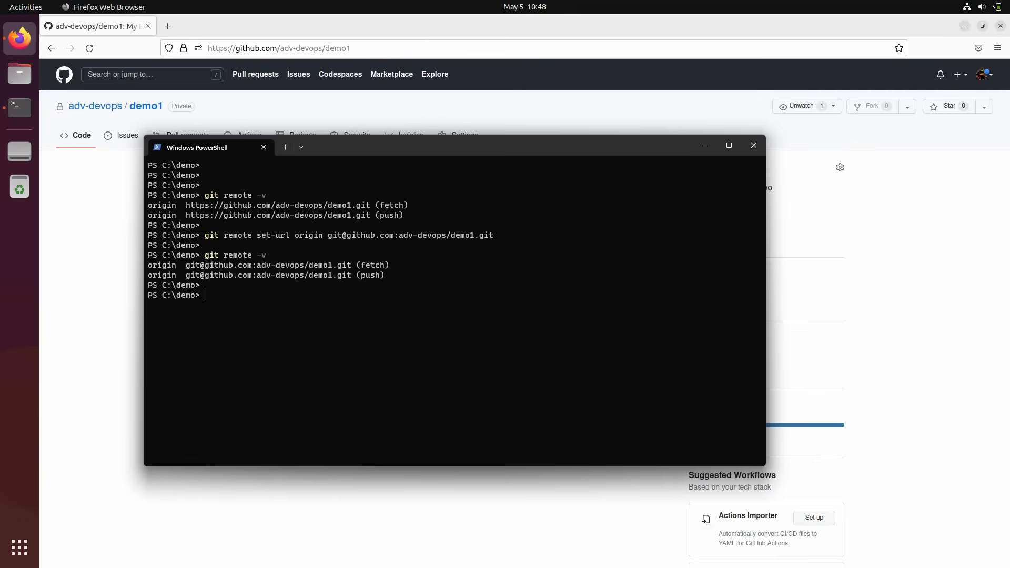
text(g)
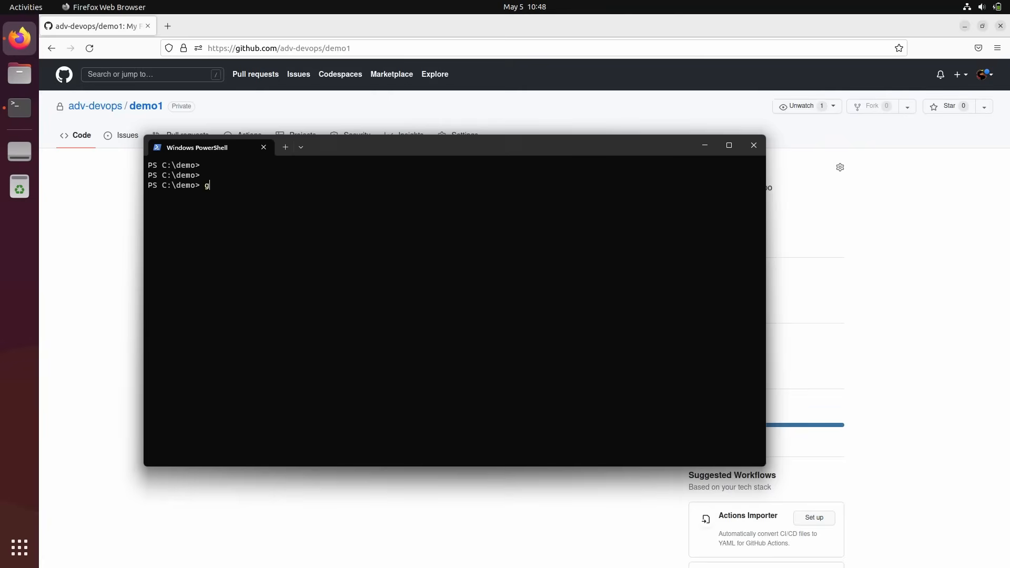
Step: Check git status and open file2.txt in Notepad
text(it status)
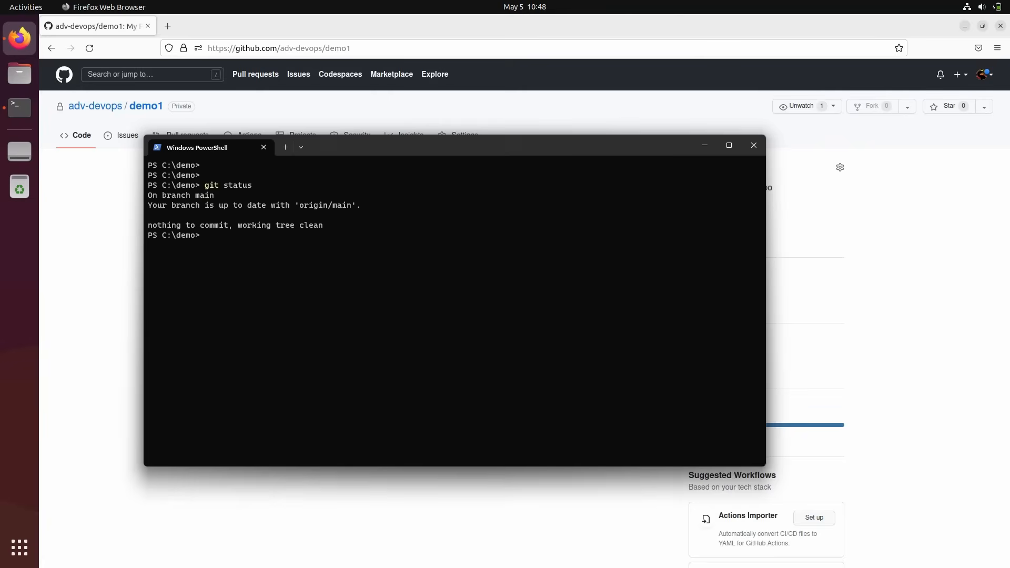
text(notepad)
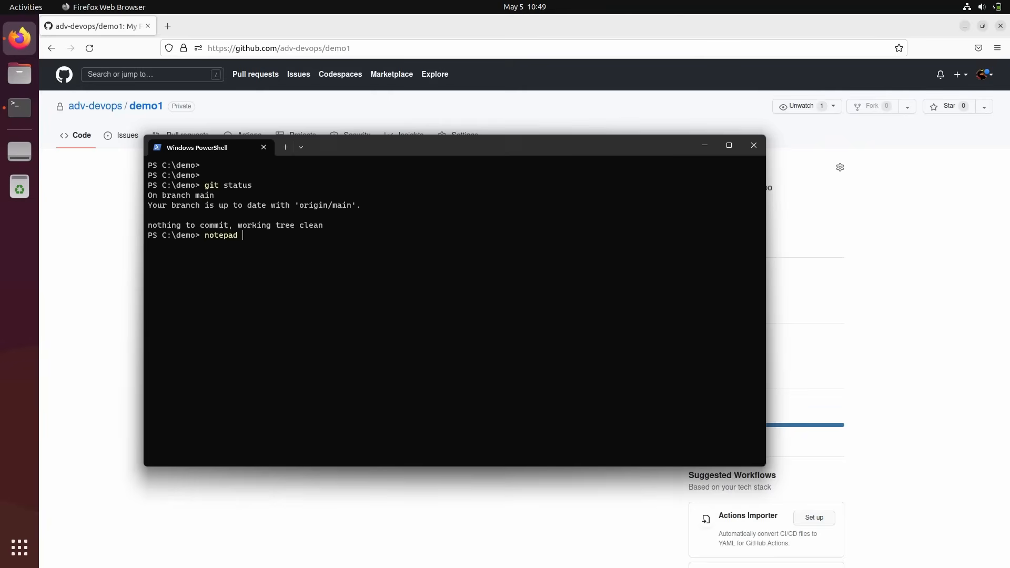
text(.\file2.txt)
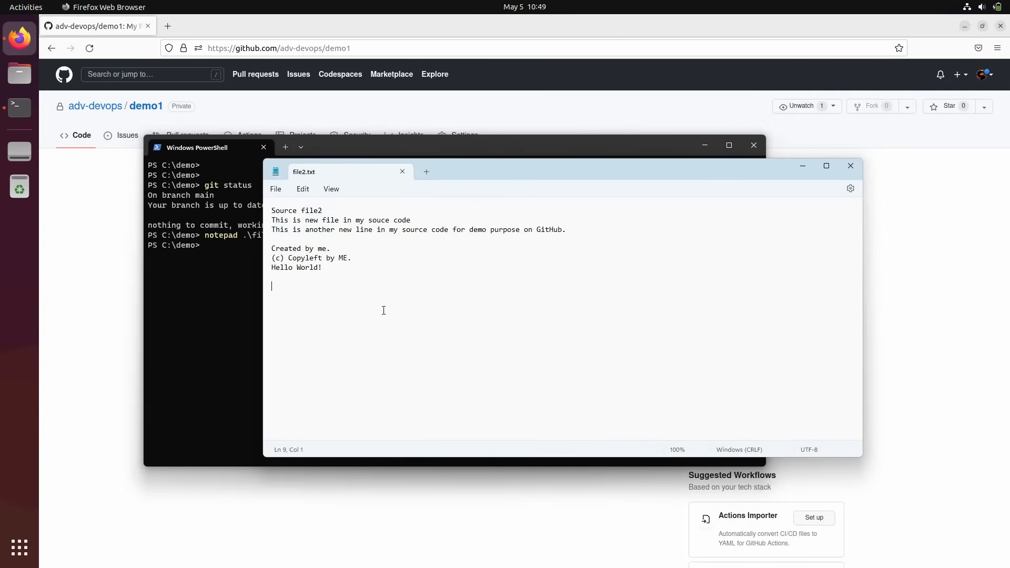
Step: Add the line "Testing agan from Windows using SSH", a period on line 2, and close Notepad
text(Testing)
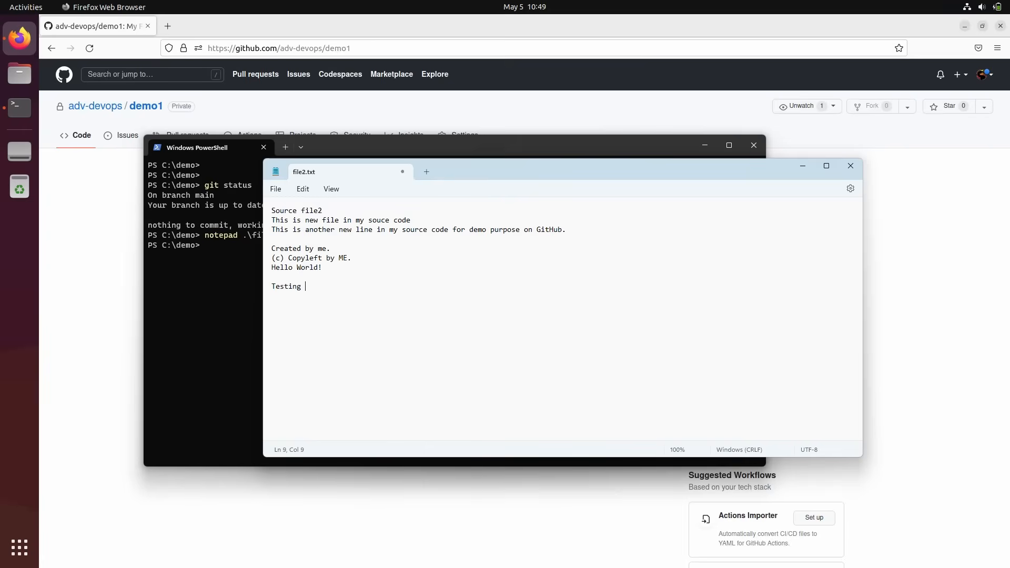
text(agan from Windows using)
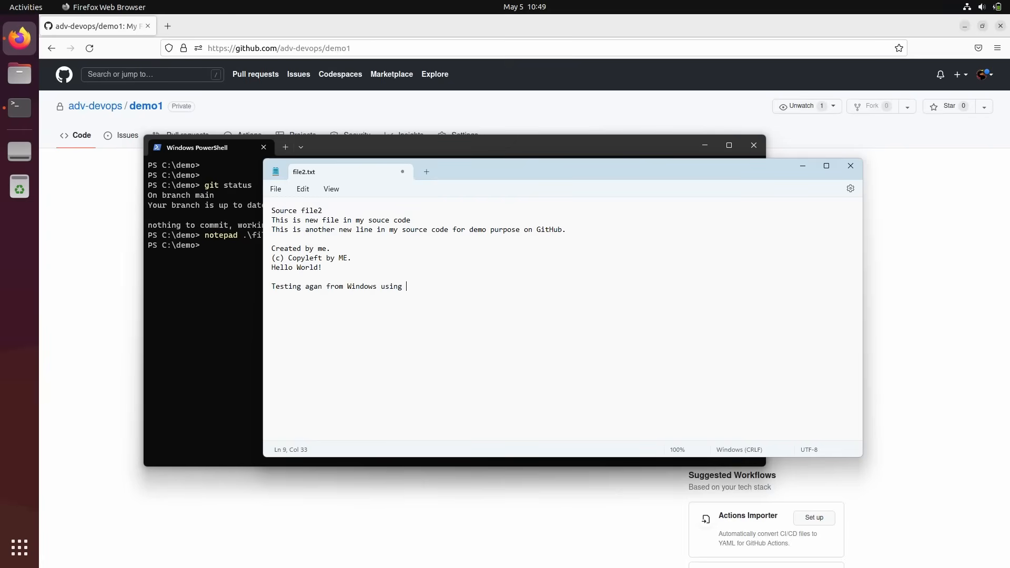
text(SSH)
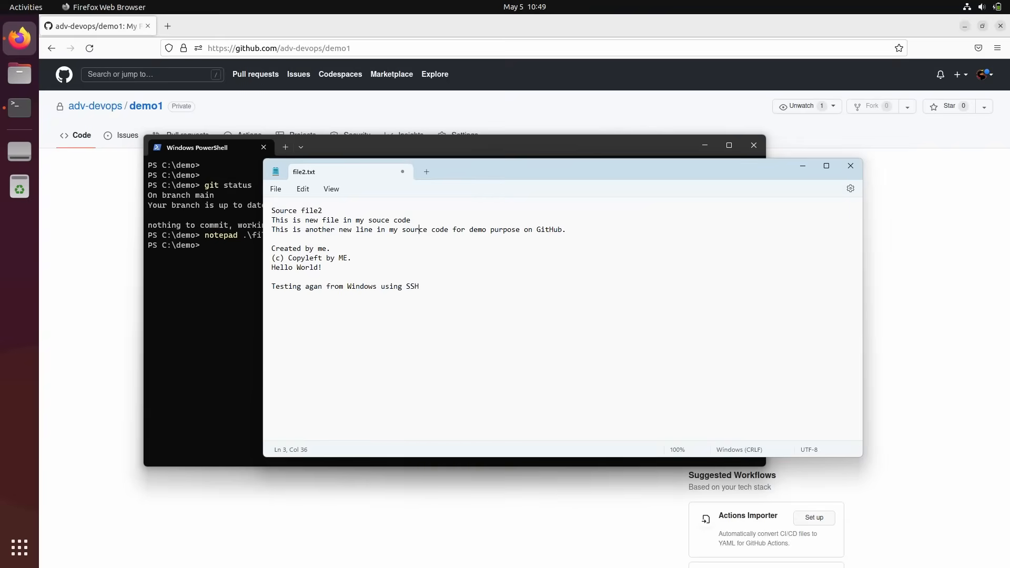
text(.)
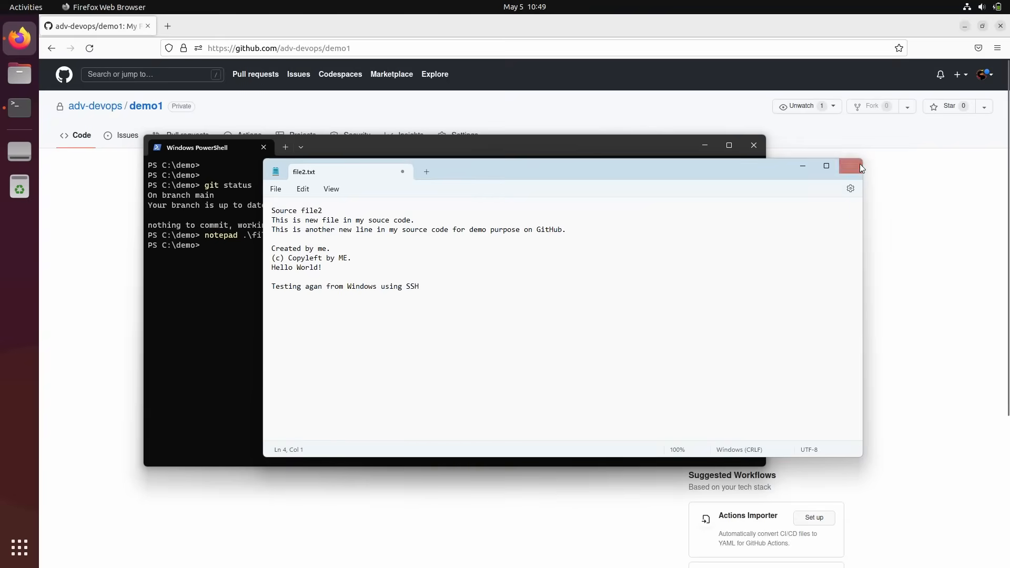
click(850, 166)
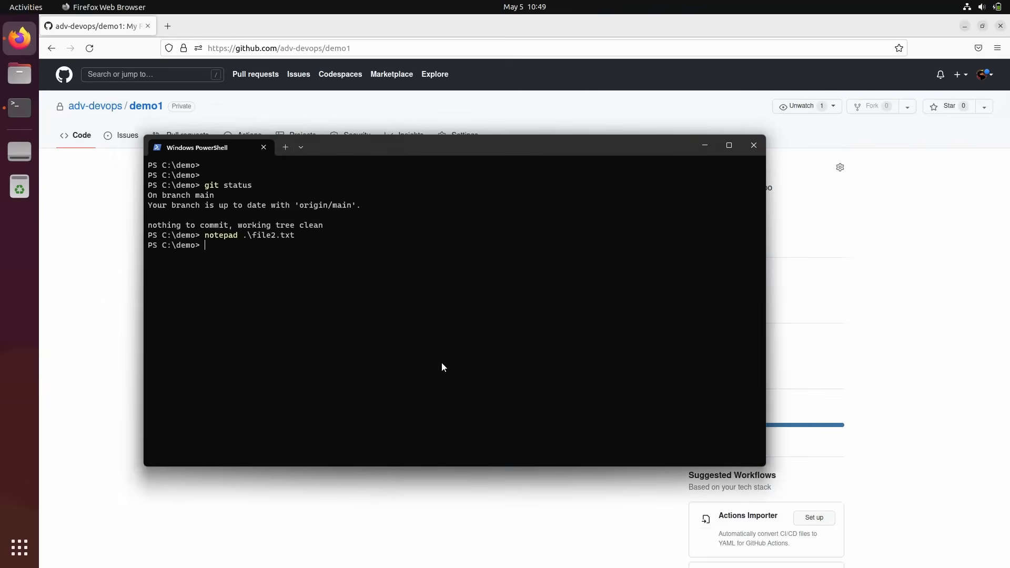
Step: Commit the file2.txt change with git commit -am "Testing"
text(git status)
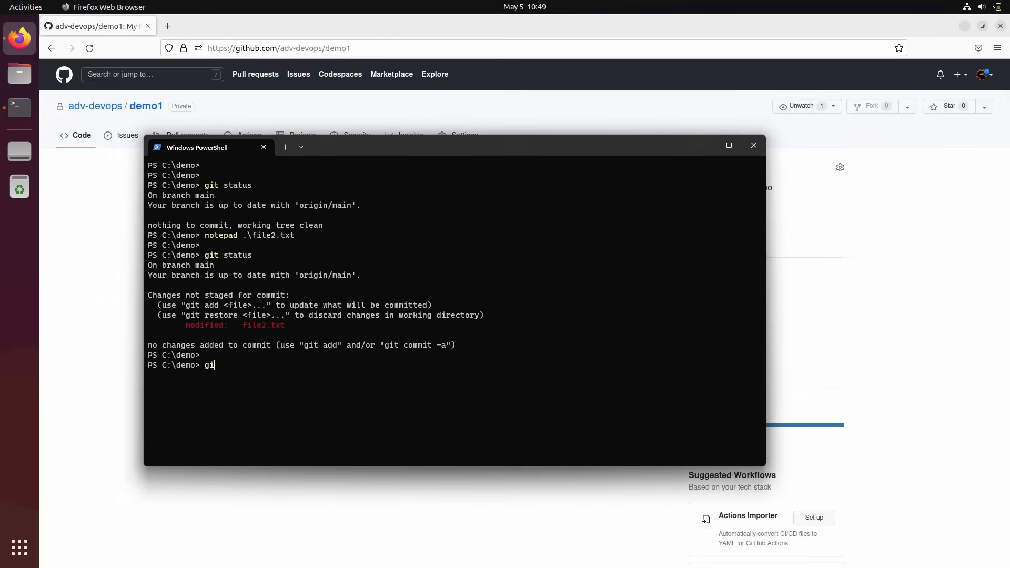
text(t commi)
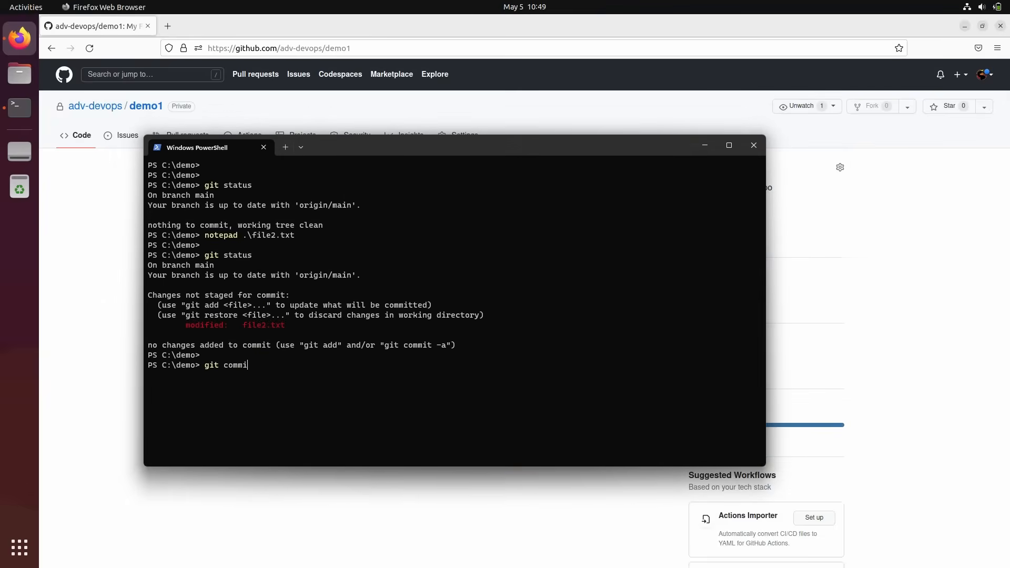
key(BackSpace)
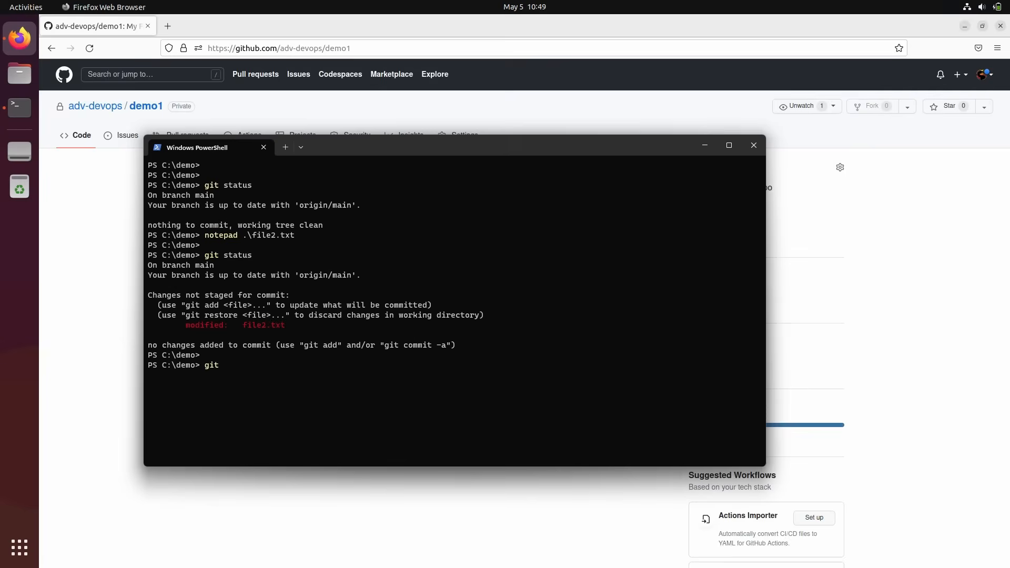
text(commi)
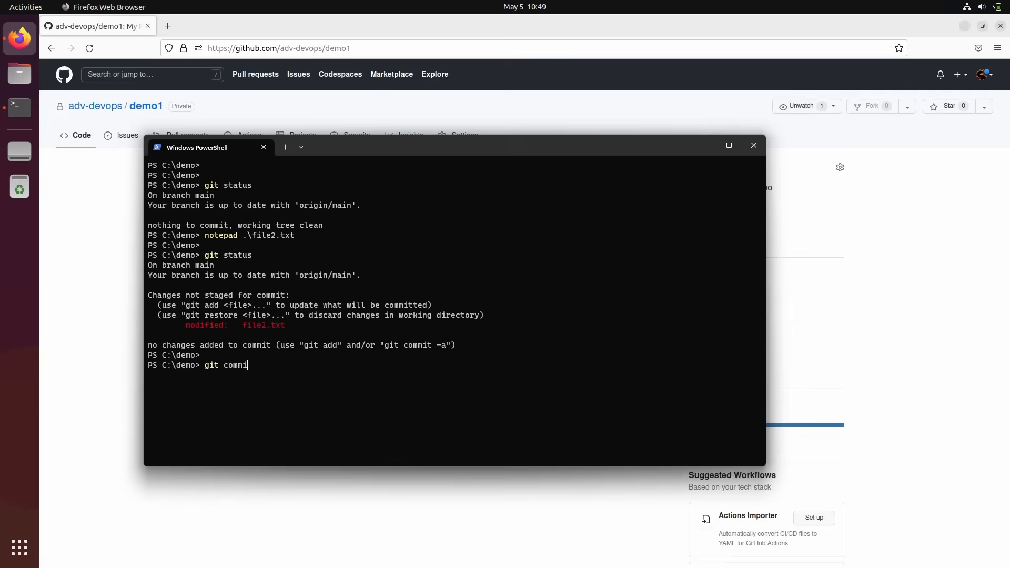
text(t -a)
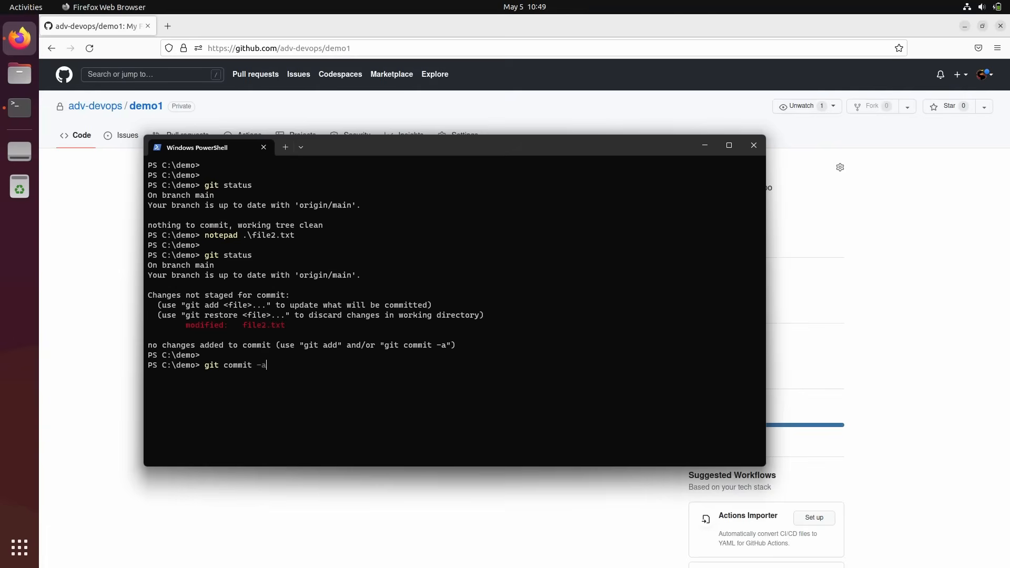
text(m)
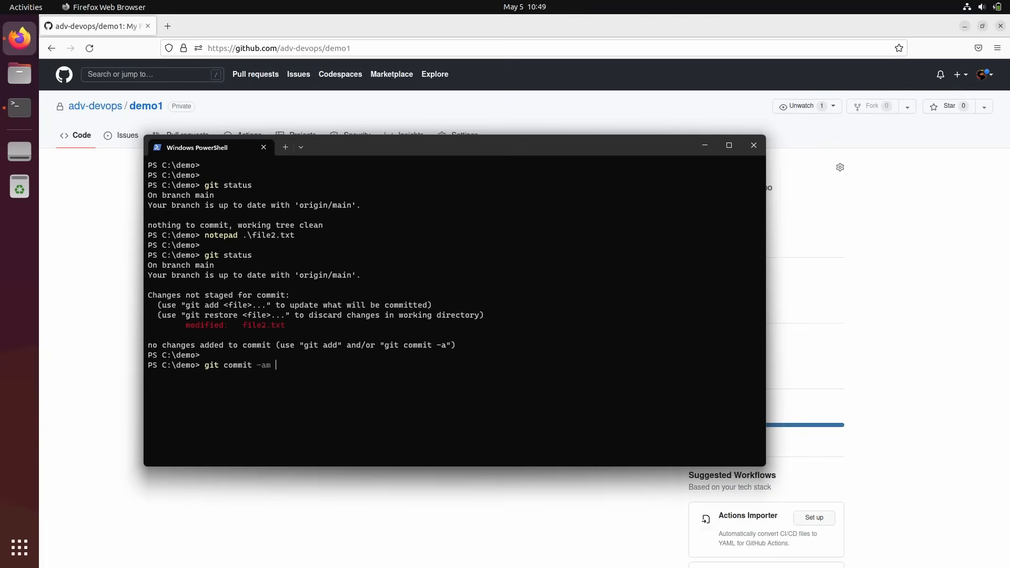
text("Testing)
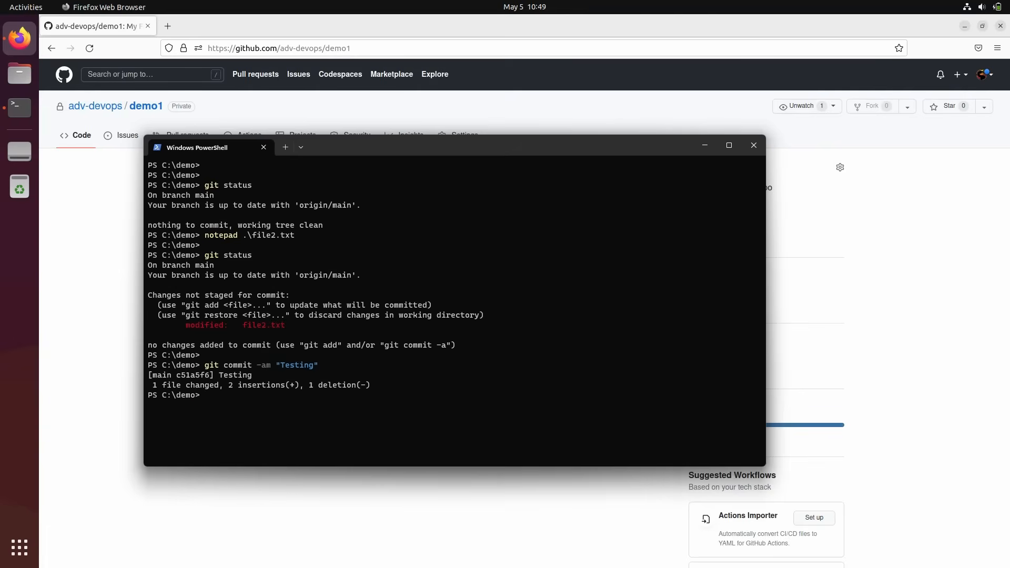
Step: Push to GitHub over SSH, answering yes to trust the github.com host key
text(git push)
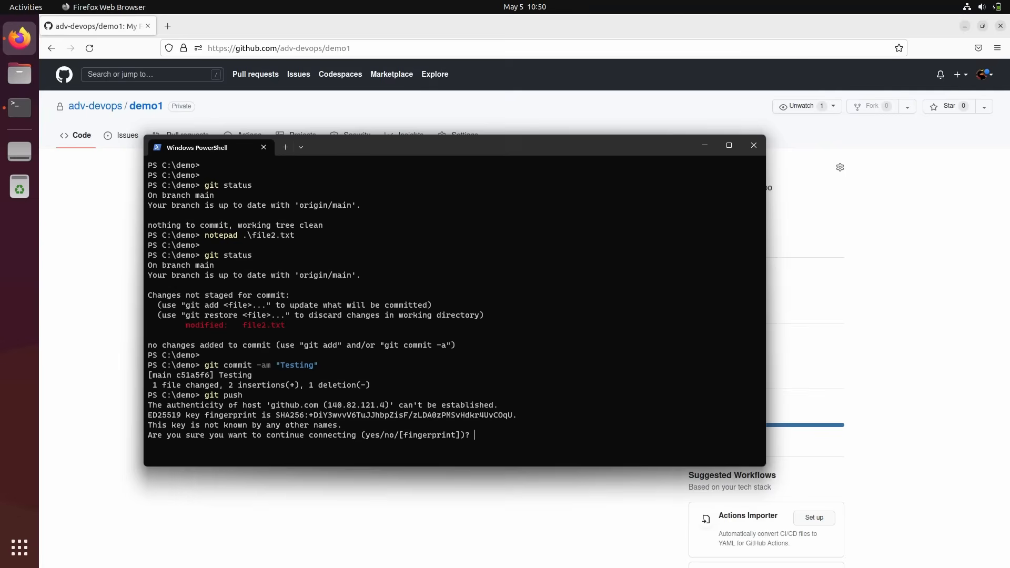
text(yes)
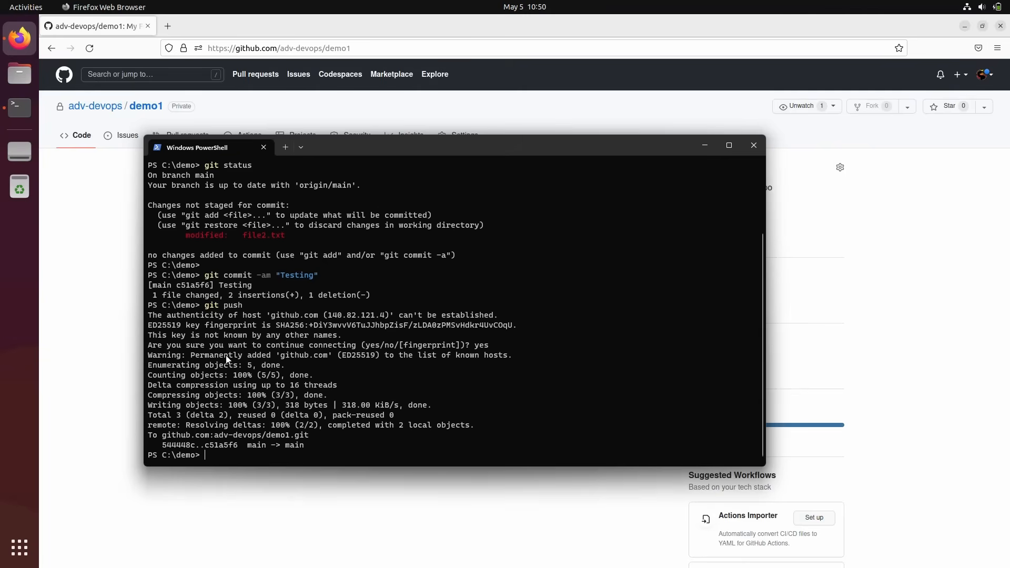
mouse_move(520, 367)
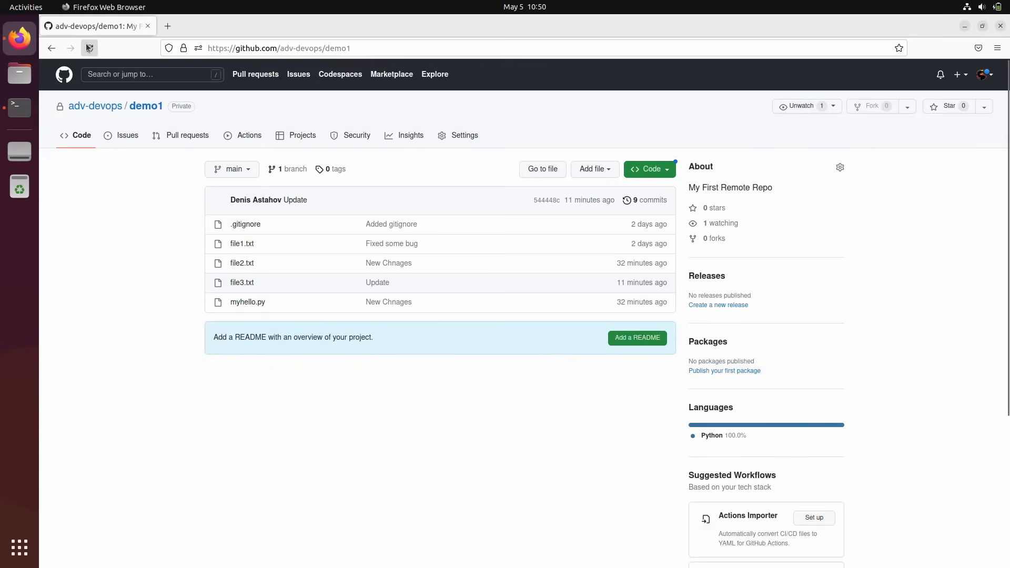
Step: Reload the demo1 page to see the Testing commit on file2.txt
click(89, 48)
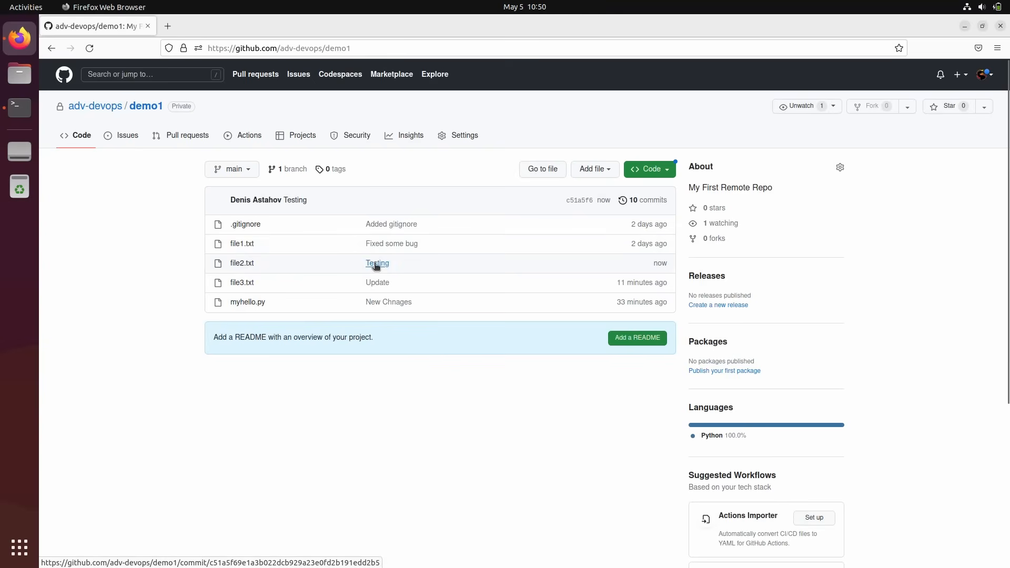
click(376, 263)
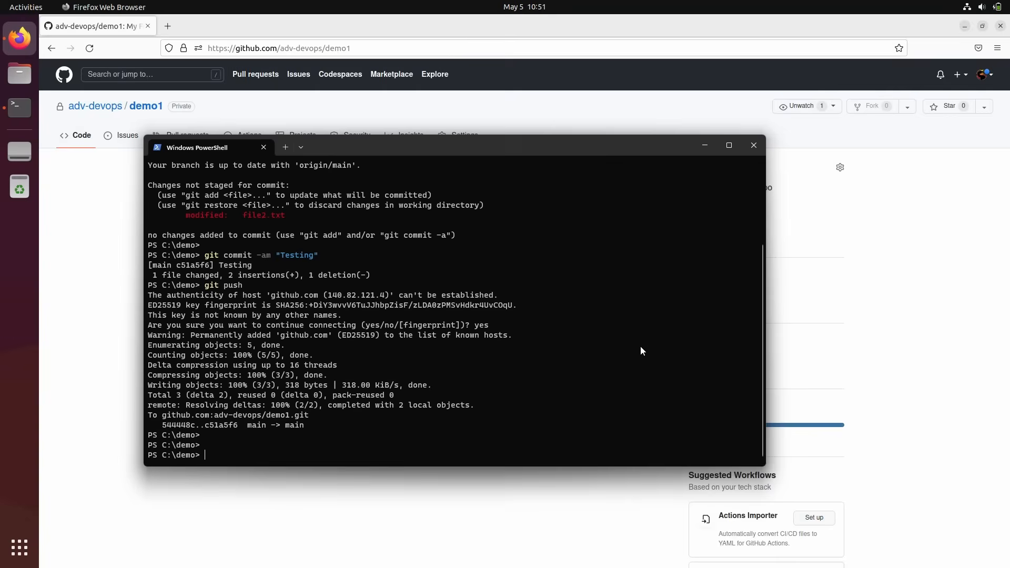
mouse_move(604, 358)
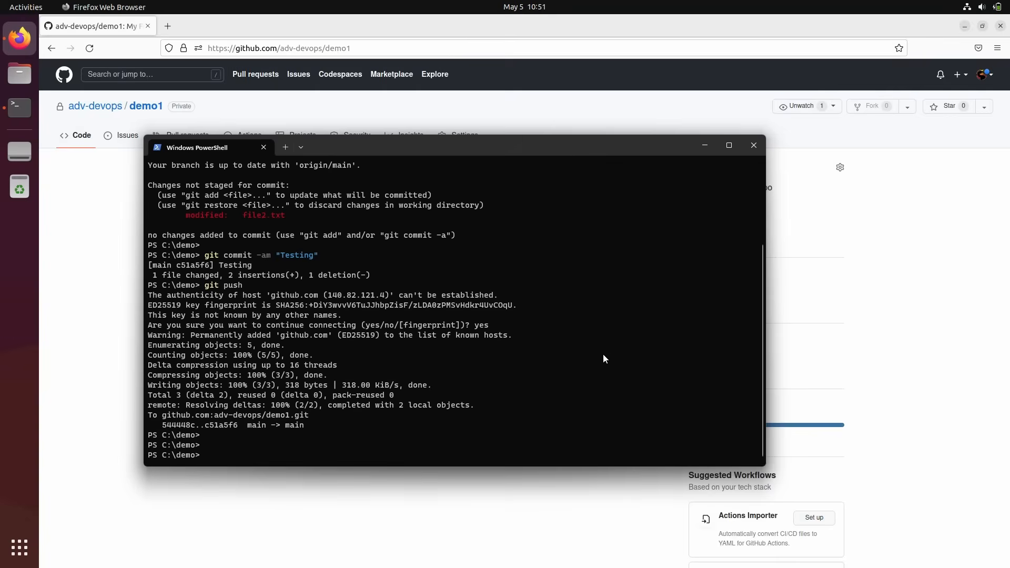
mouse_move(154, 299)
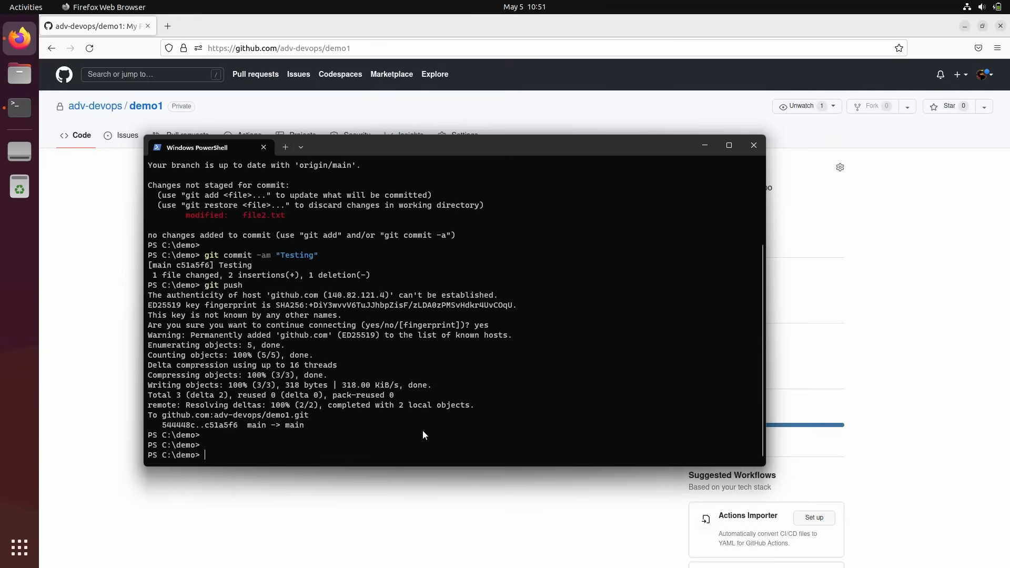
Step: Add a "New test" line to file2.txt in Notepad and close it
text(notepad .\file2.txt)
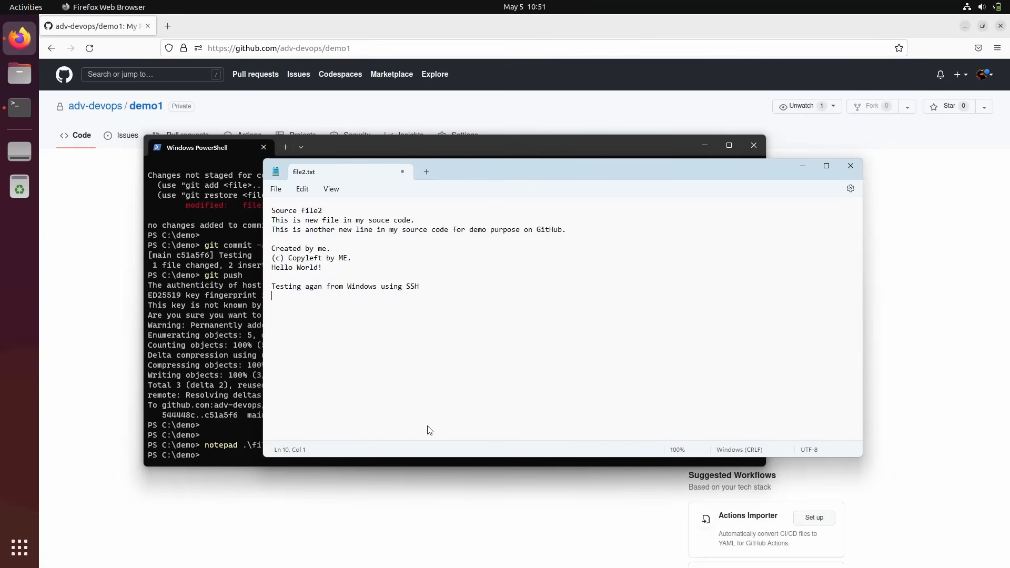
text(New test)
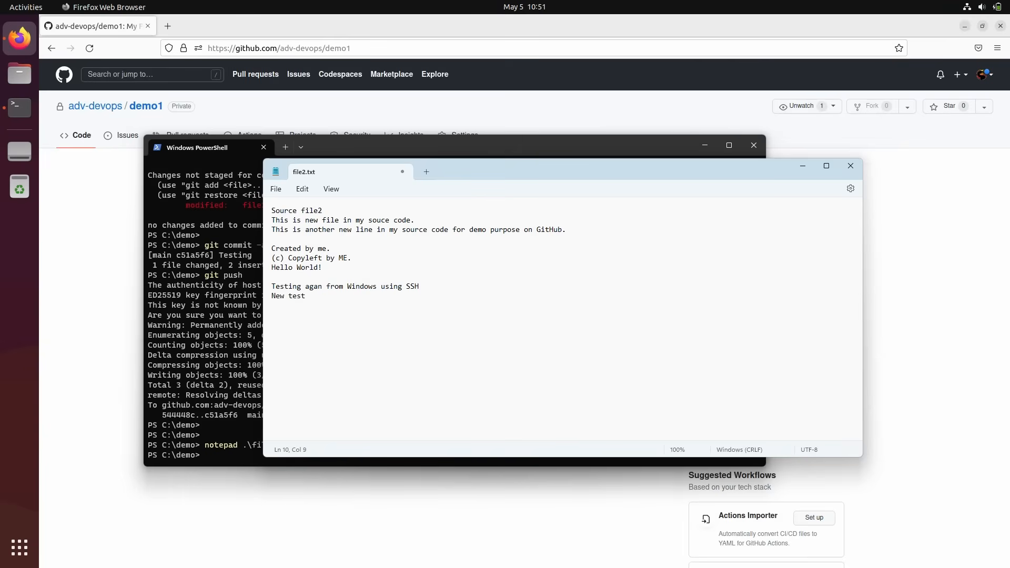
click(849, 166)
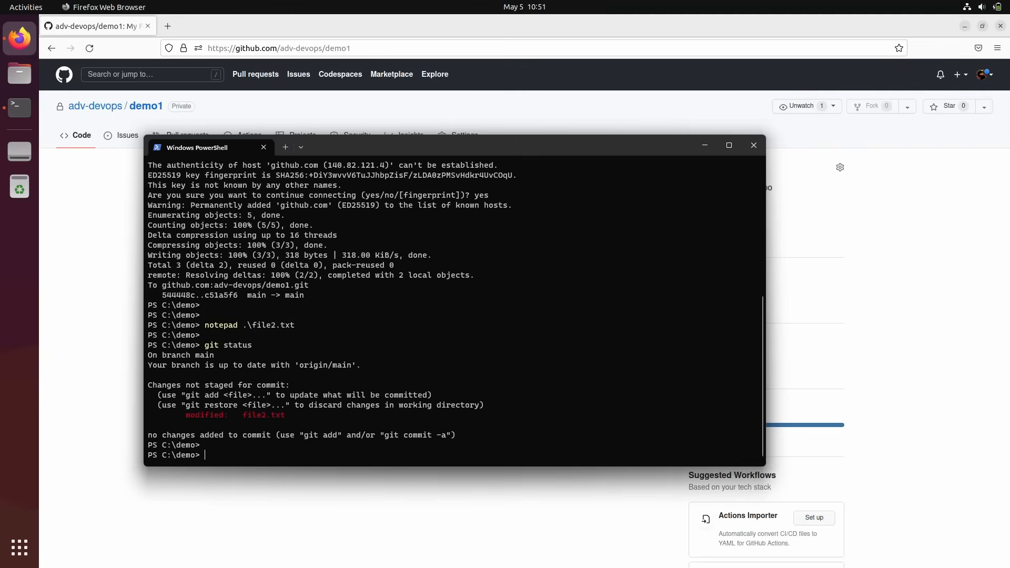
Step: Commit the change with message Tes2 and push it to GitHub
text(git commit -am ")
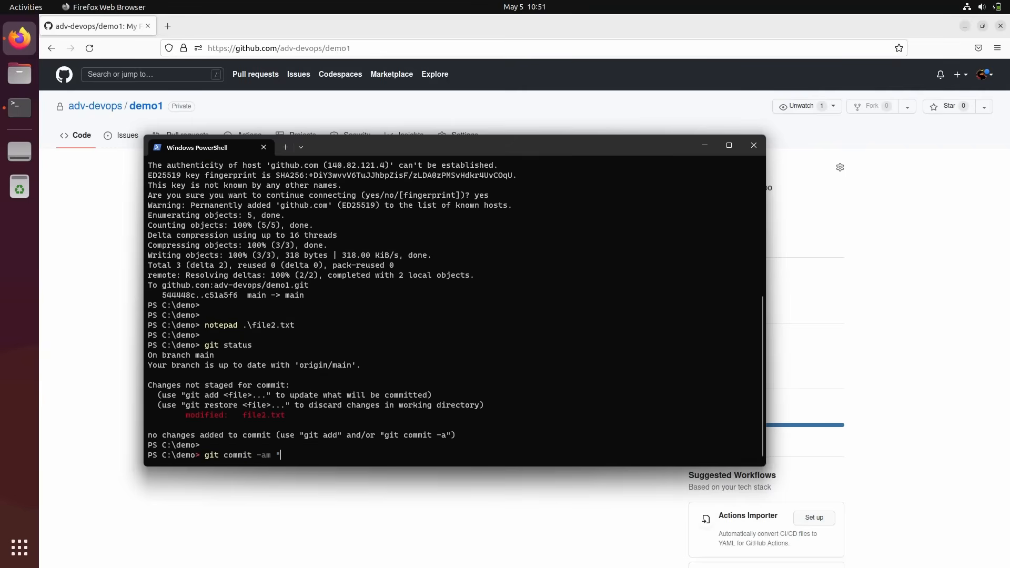
text(Tes2")
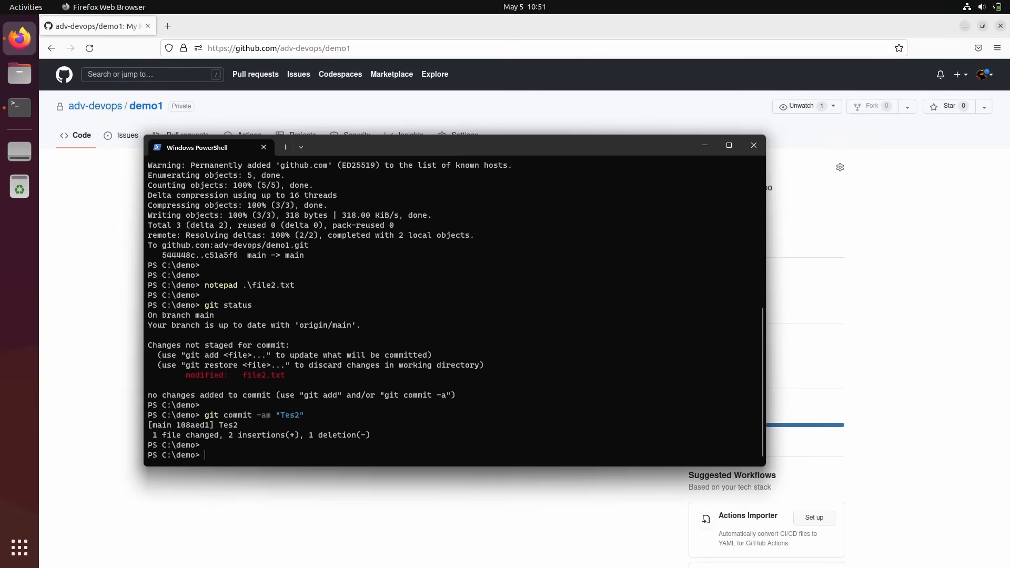
text(gitp)
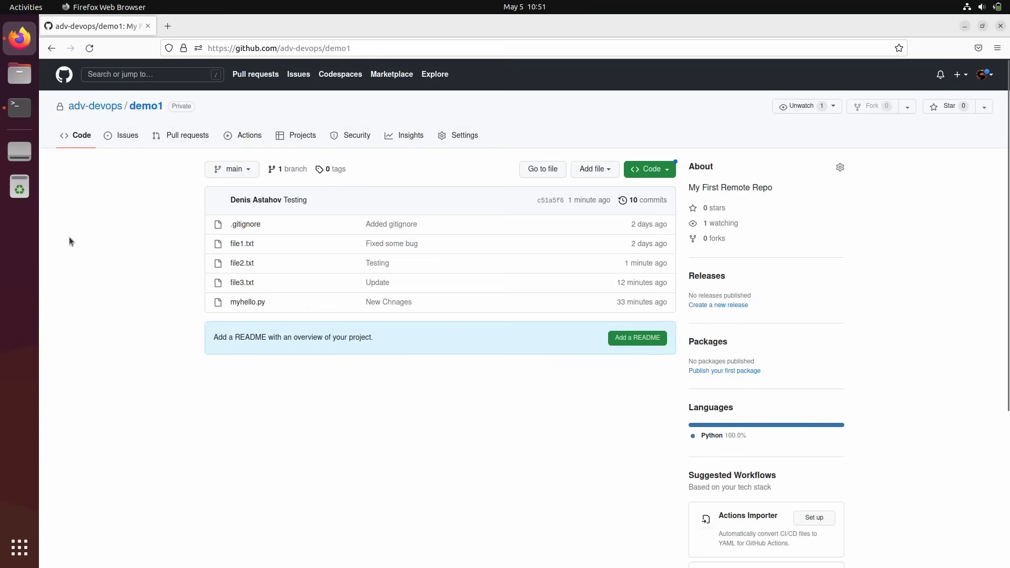
Step: Reload the demo1 page to see Tes2 as the latest commit with 11 commits
click(90, 48)
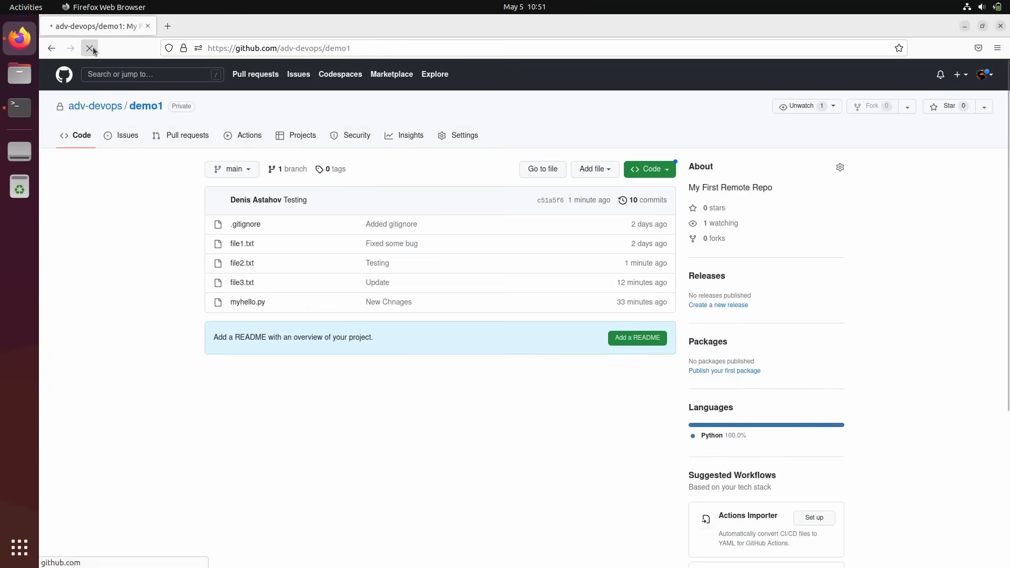
click(89, 48)
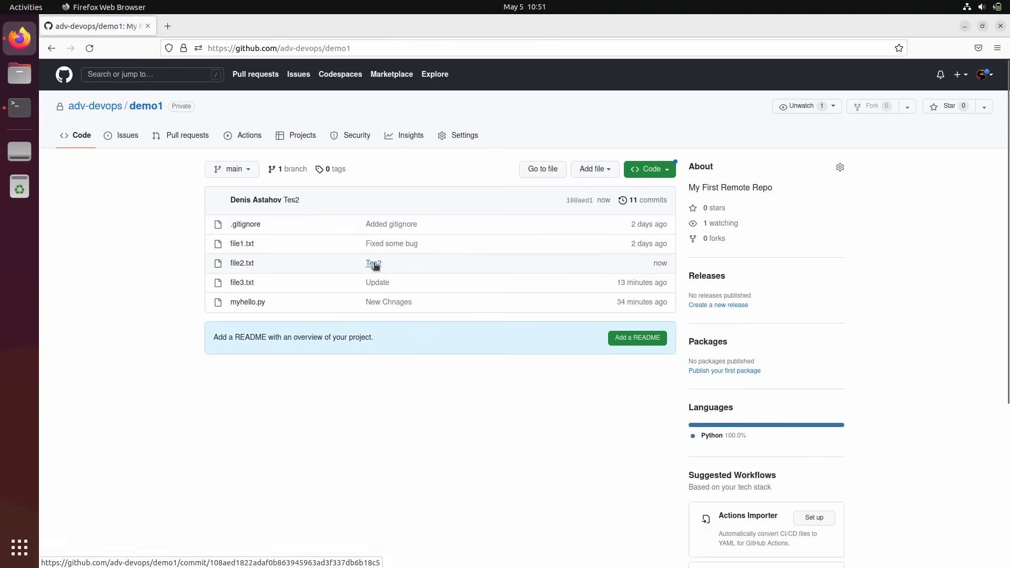
click(372, 263)
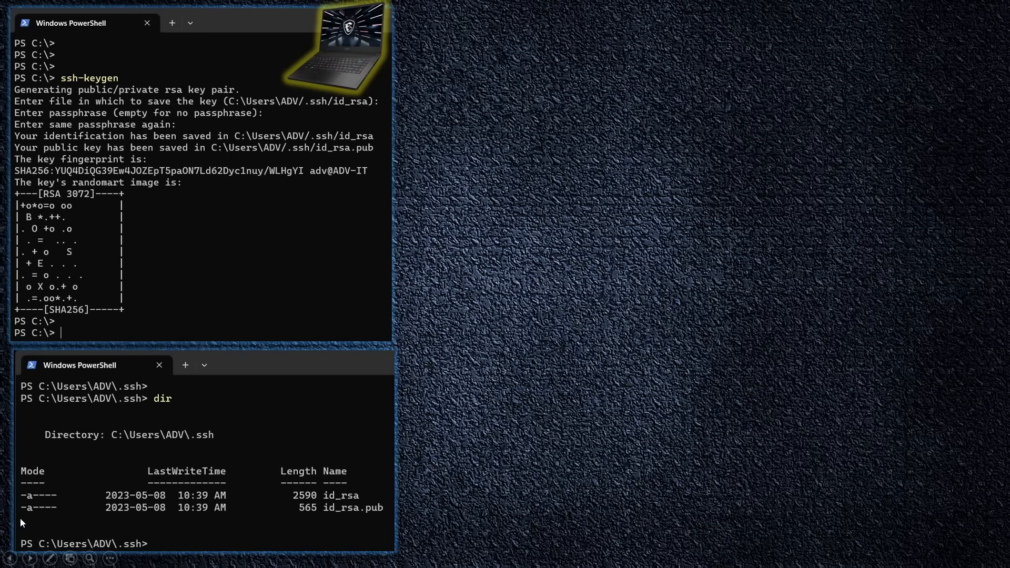
mouse_move(178, 439)
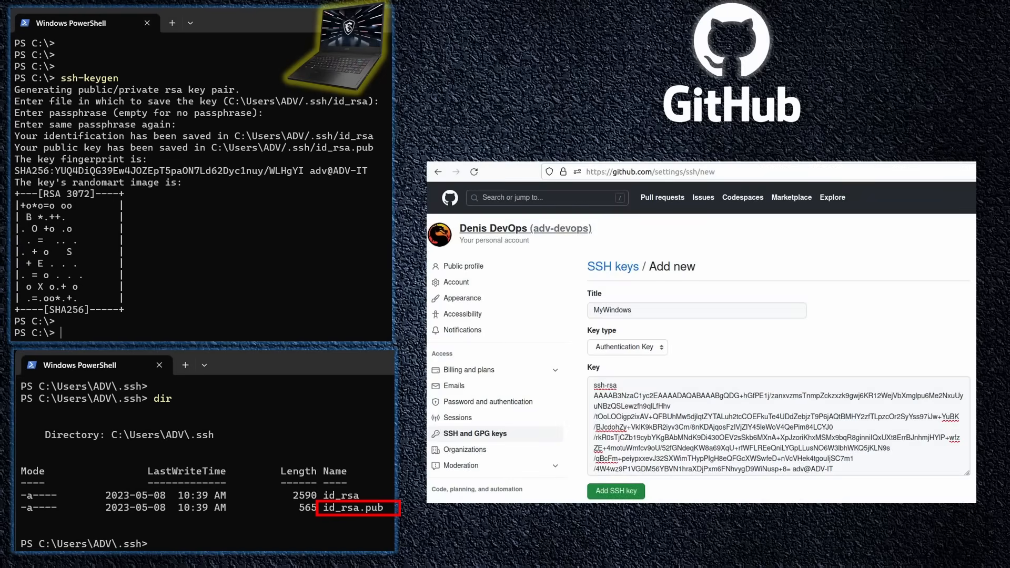
mouse_move(678, 359)
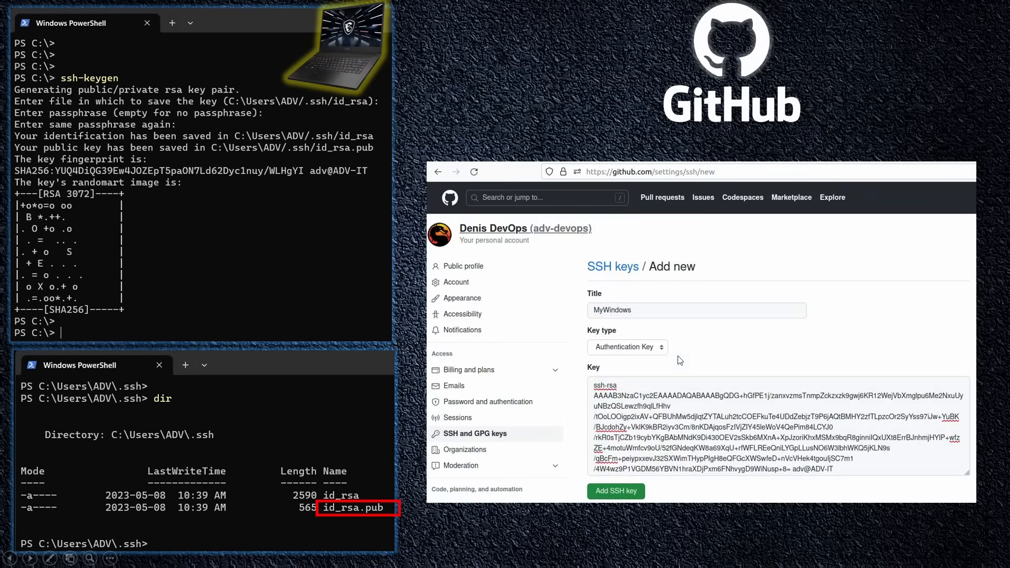